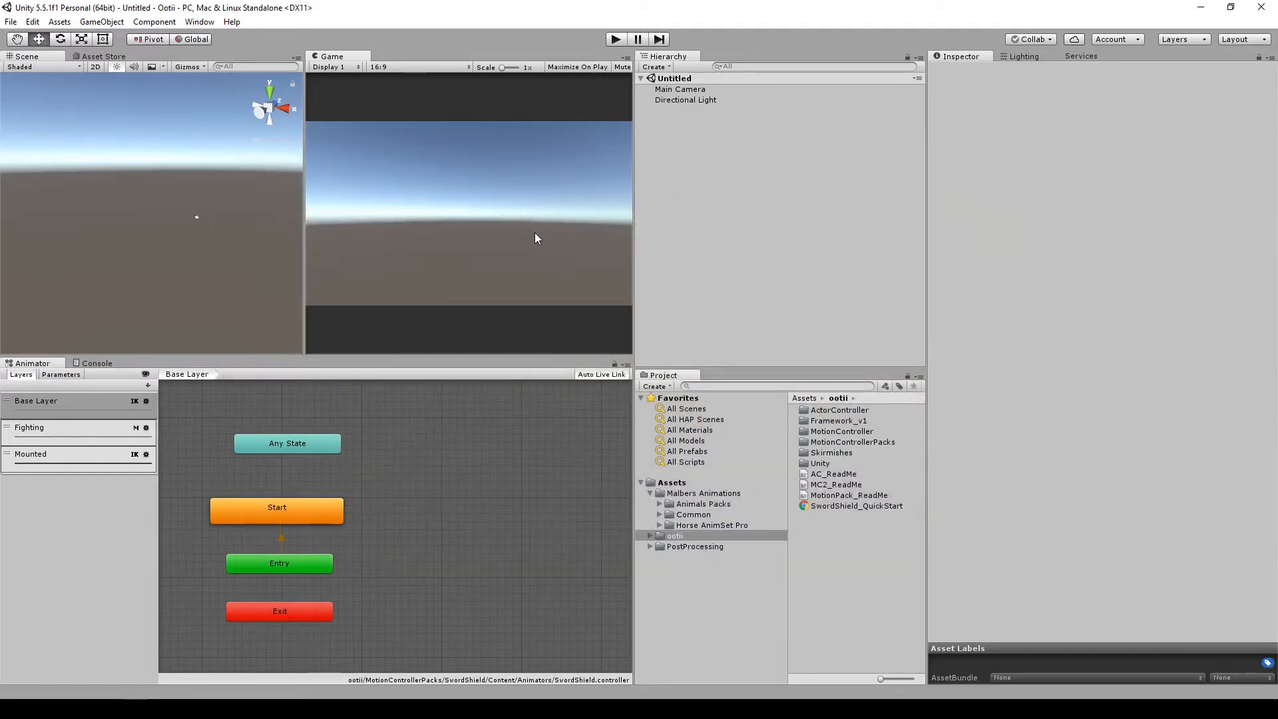
Step: Expand the ootii Weapons folders and load demo_Combat_UsingColliders with Jones selected in the Hierarchy
click(648, 535)
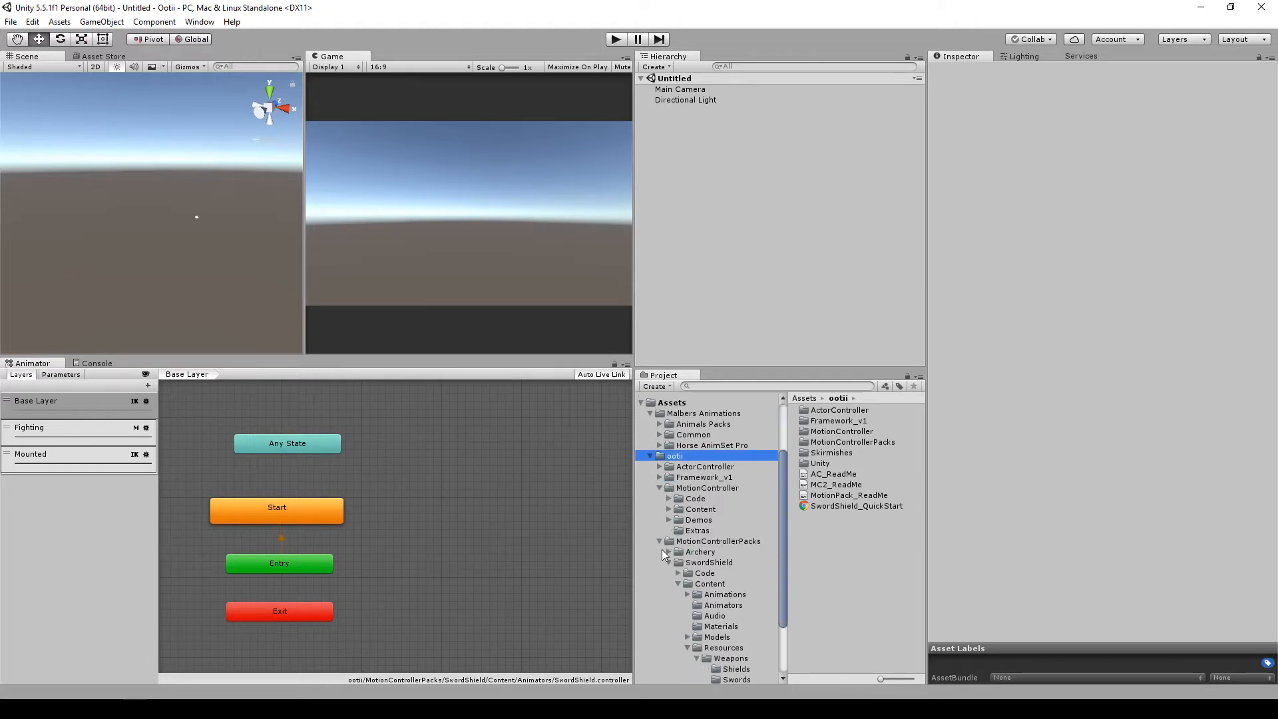
click(731, 580)
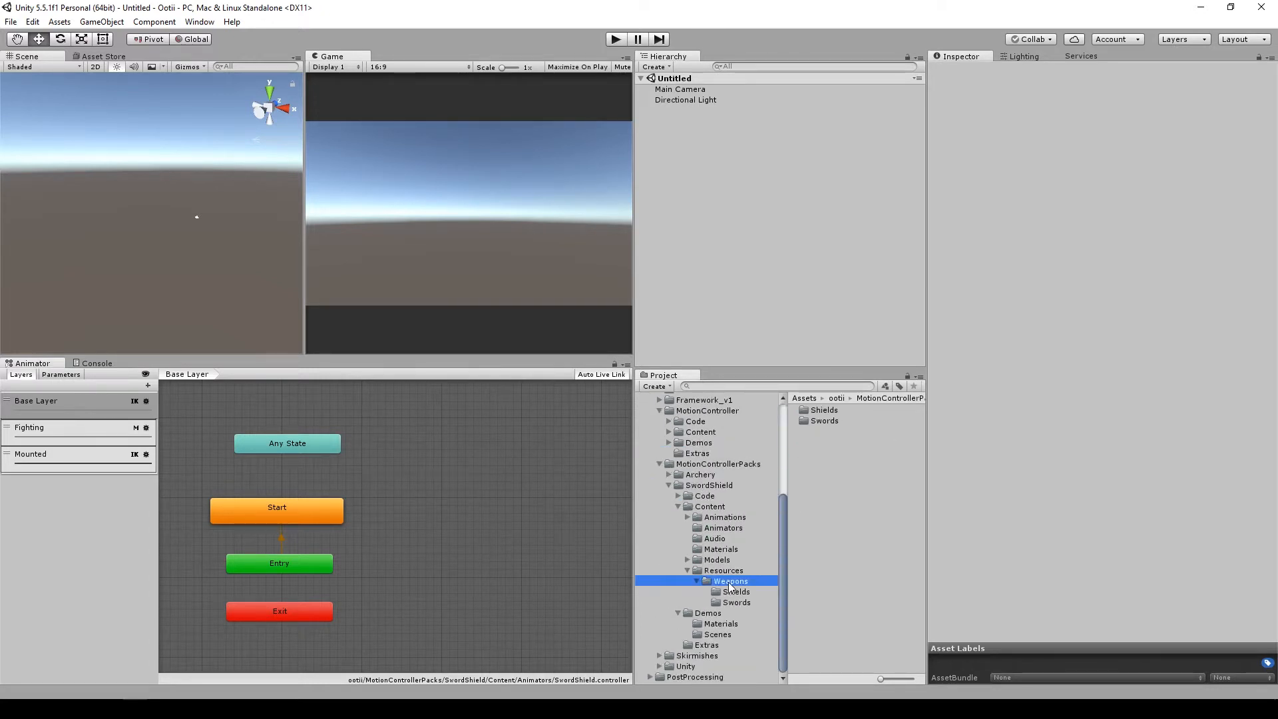
click(1081, 56)
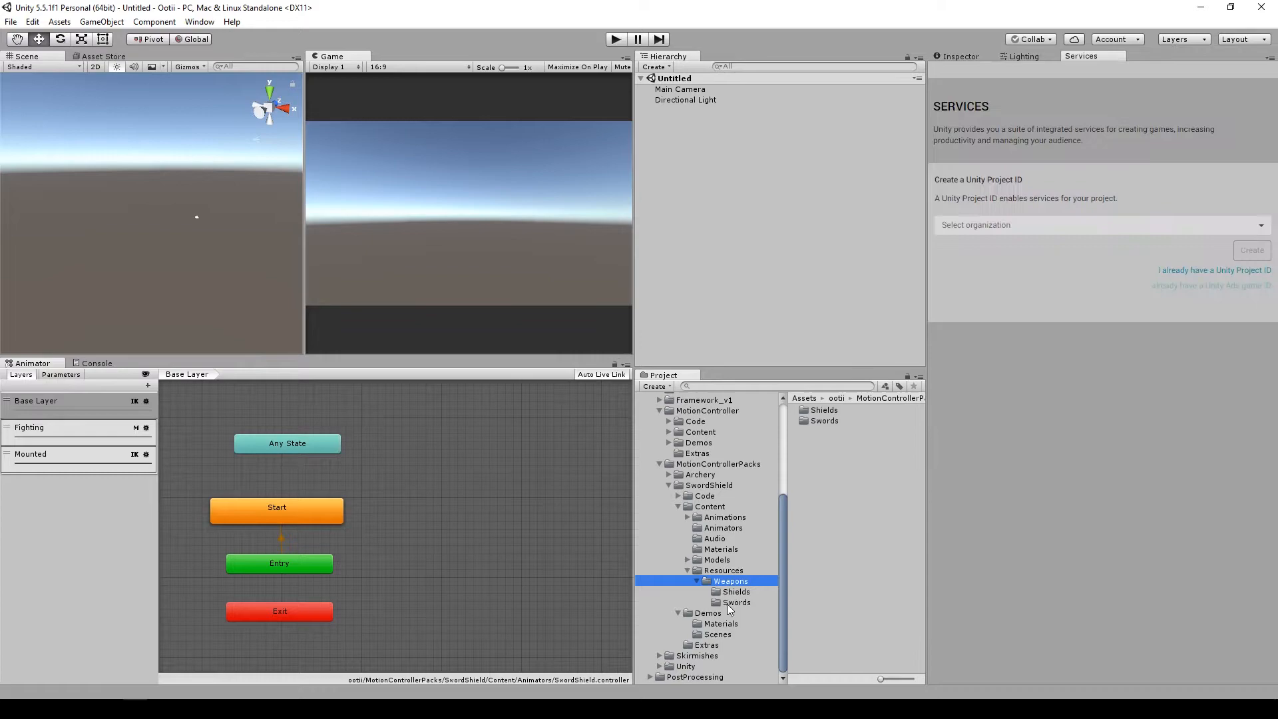
click(716, 633)
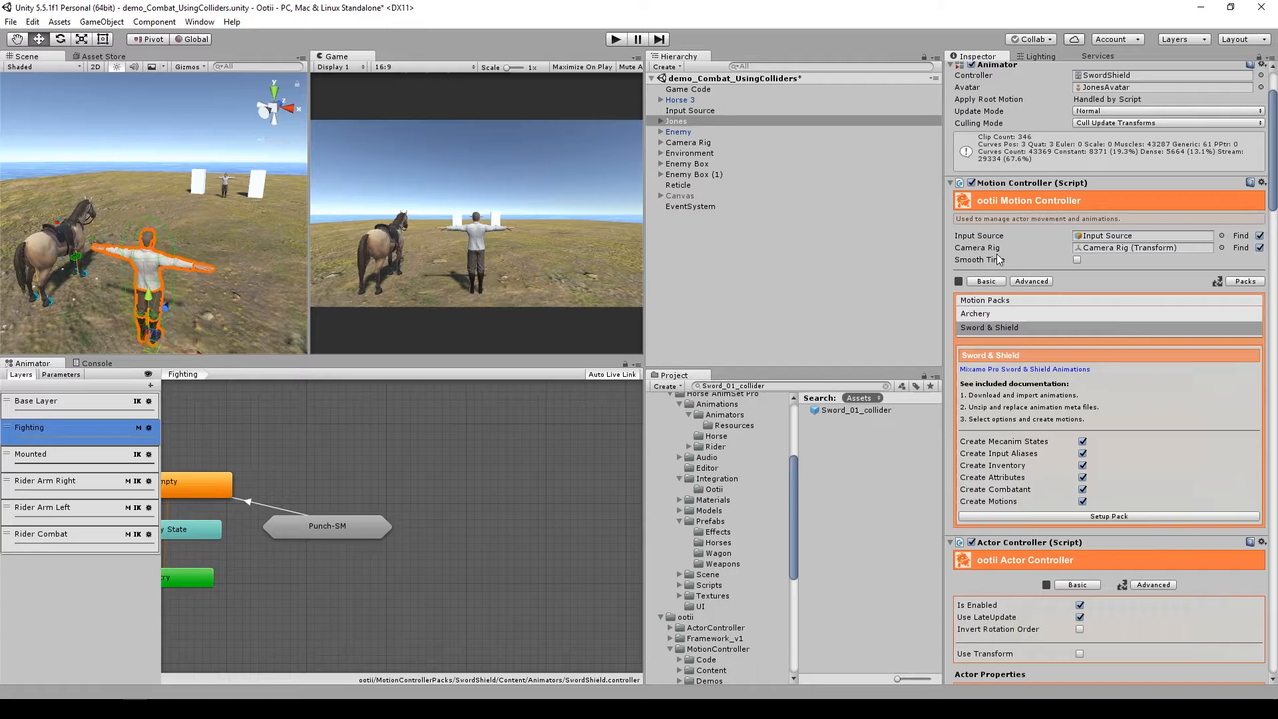
Step: Show the Mounted layer states and review Jones's components down to HEALTH 100, Rider 3rd Person and HAP Link
click(31, 454)
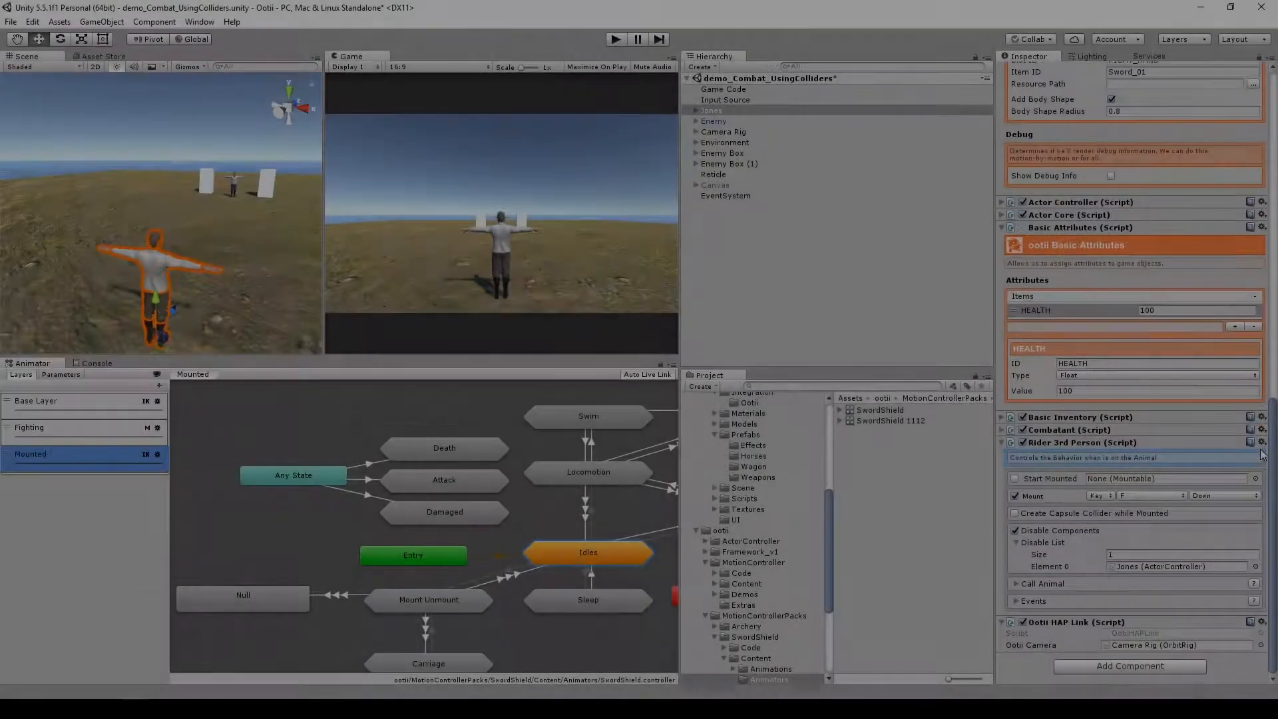
click(711, 110)
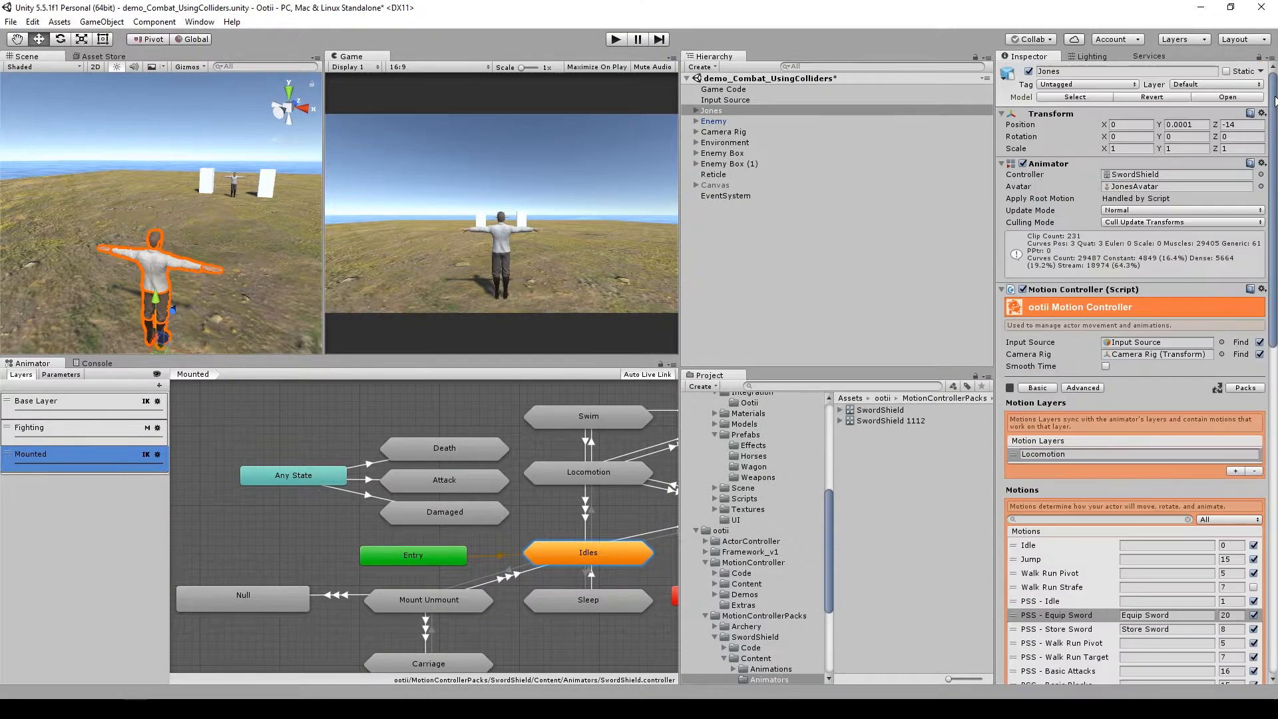
scroll(down, 3)
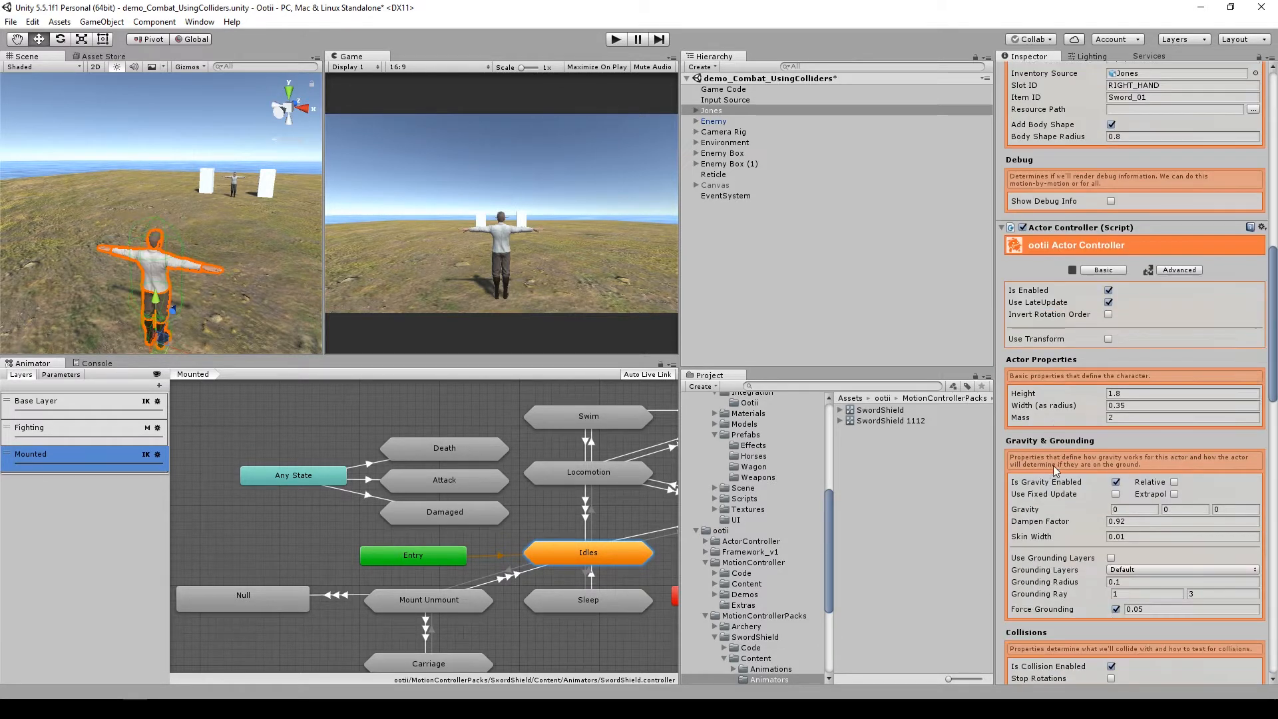
click(1180, 413)
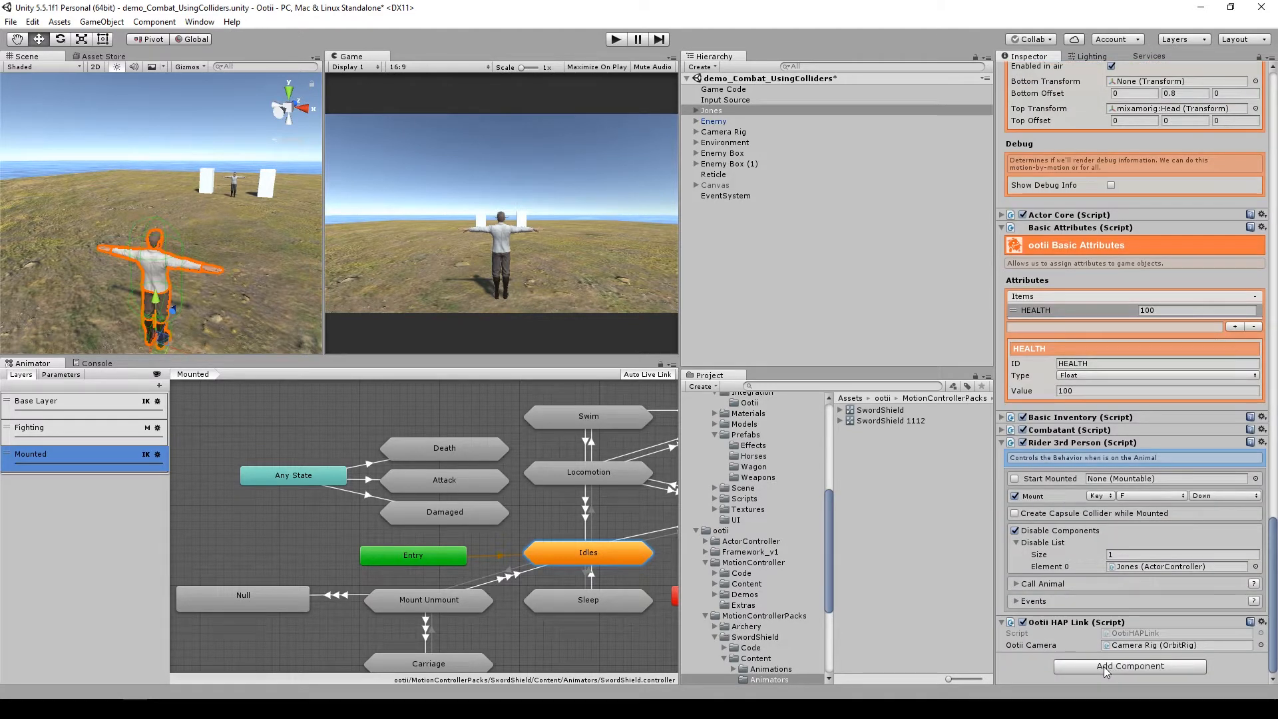
Step: Compare the Enemy's components, then give Jones's Rider Combat the Default hit mask
scroll(down, 3)
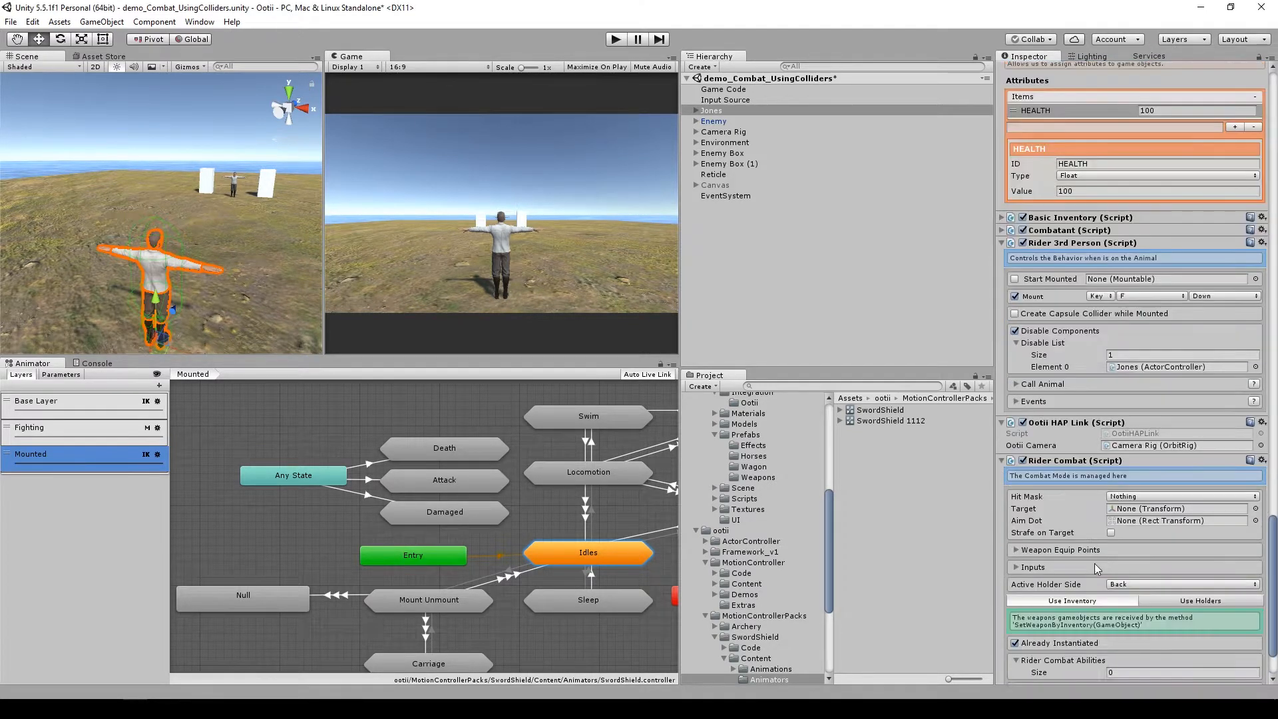
click(712, 121)
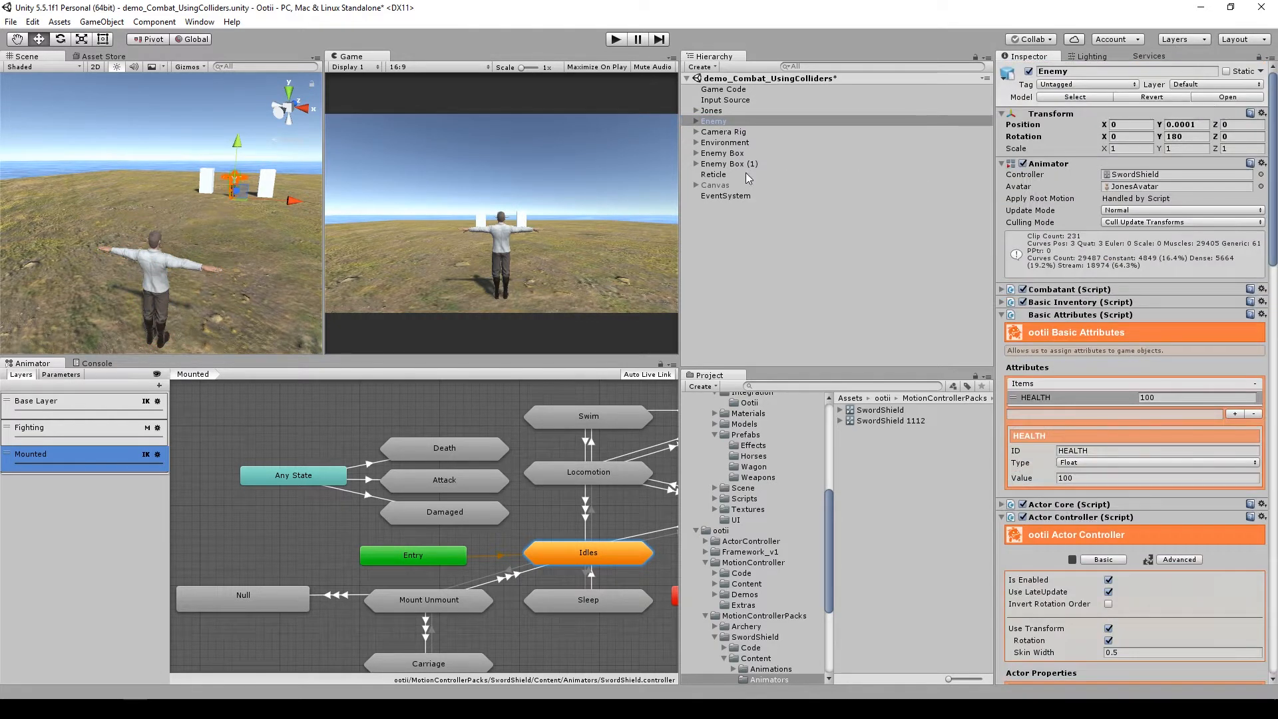
click(711, 110)
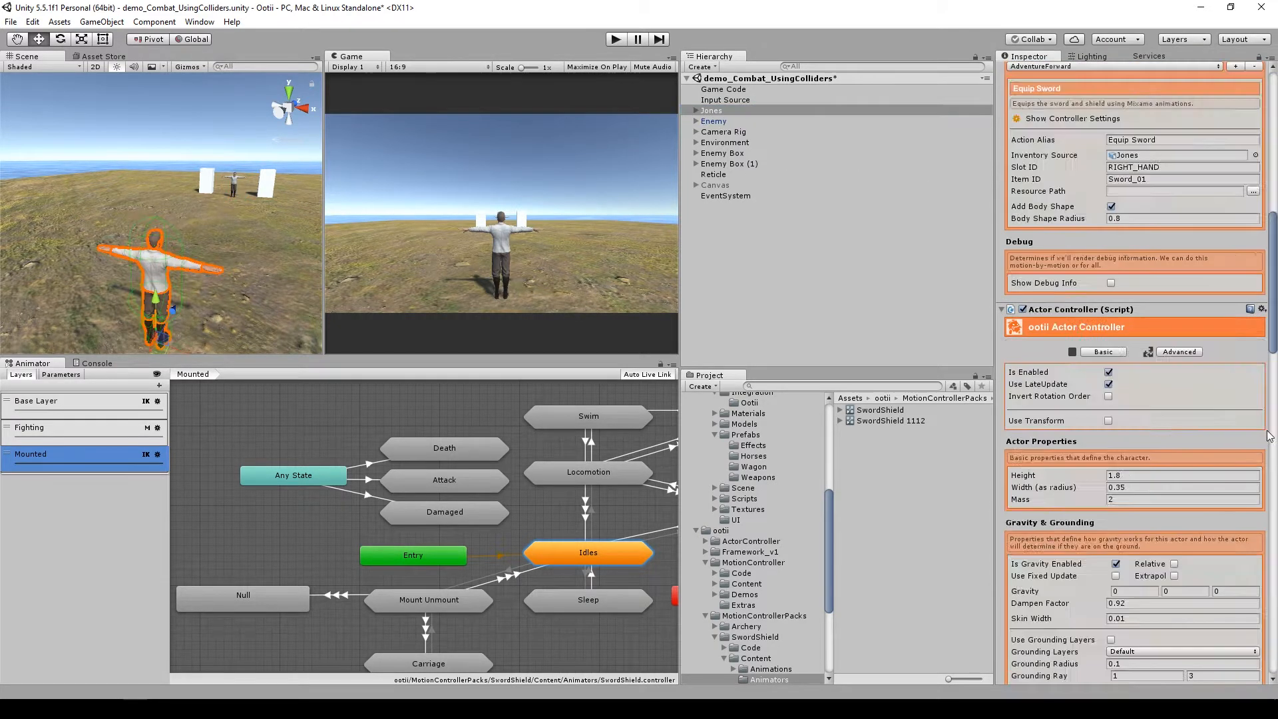
click(1182, 419)
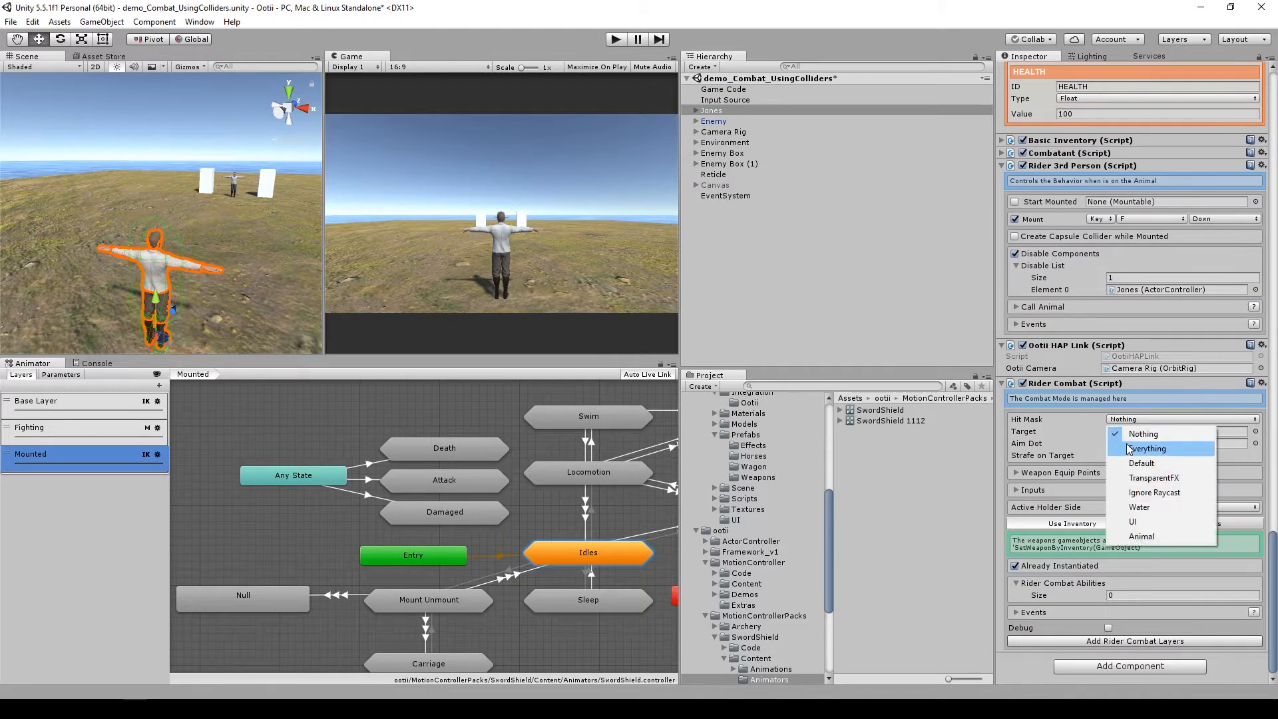
click(1141, 463)
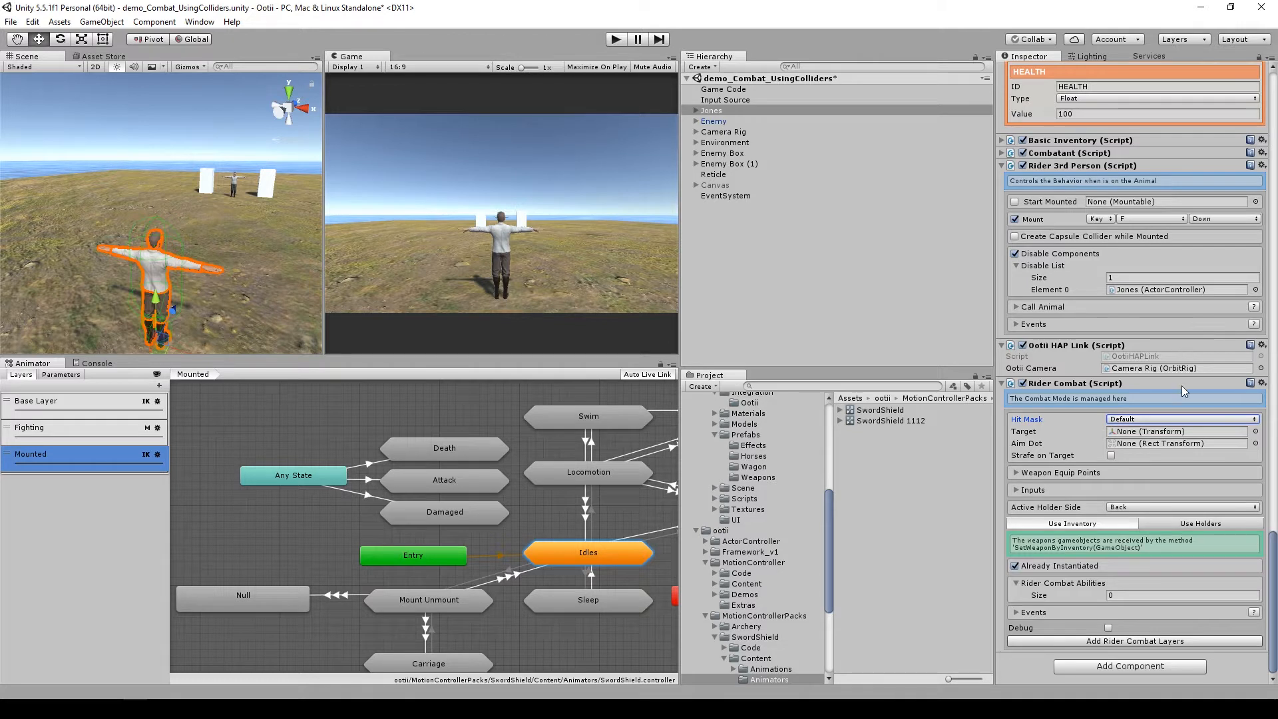
mouse_move(1206, 564)
text(1)
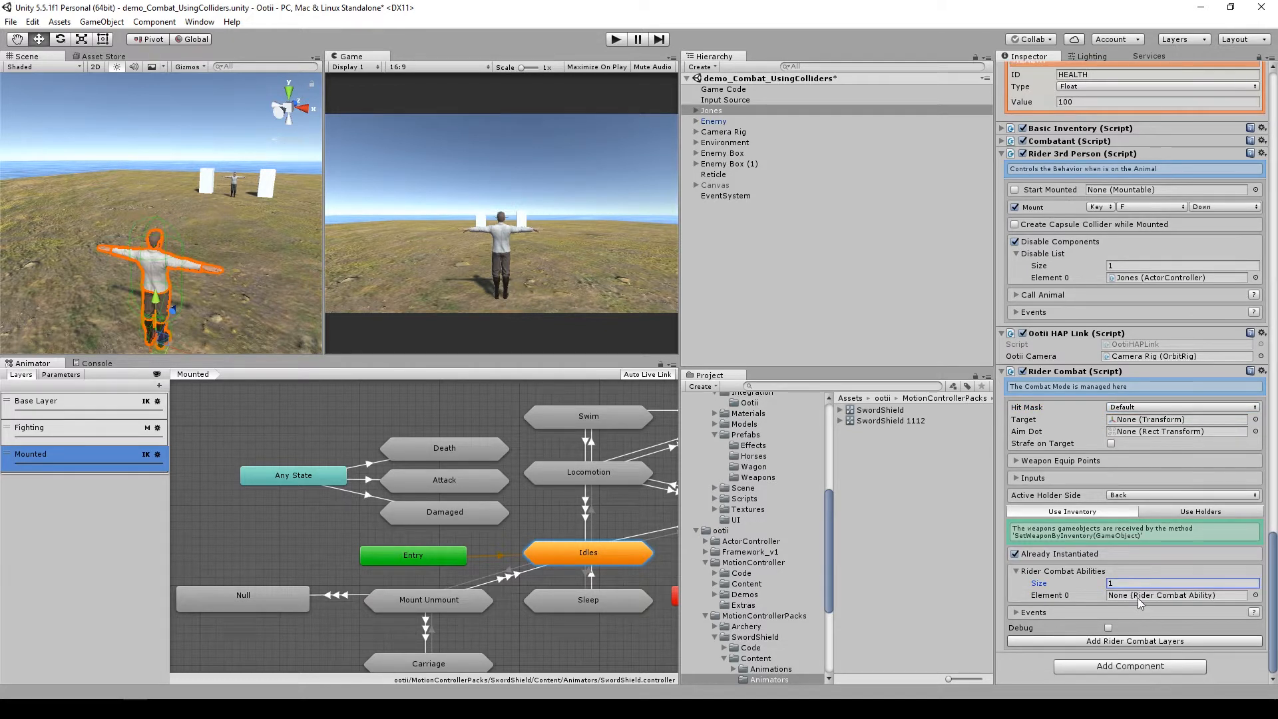
Step: Assign RiderMeleeCombat as the single combat ability and reveal its input settings
click(1255, 593)
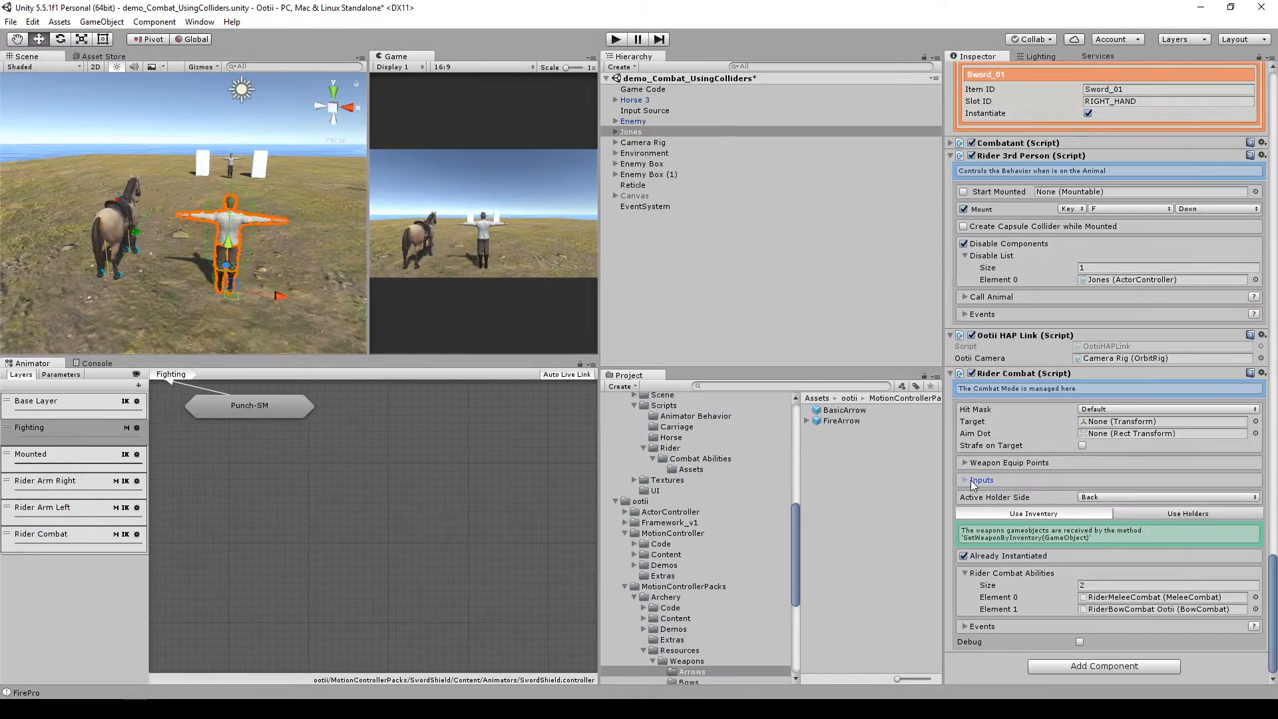
click(981, 480)
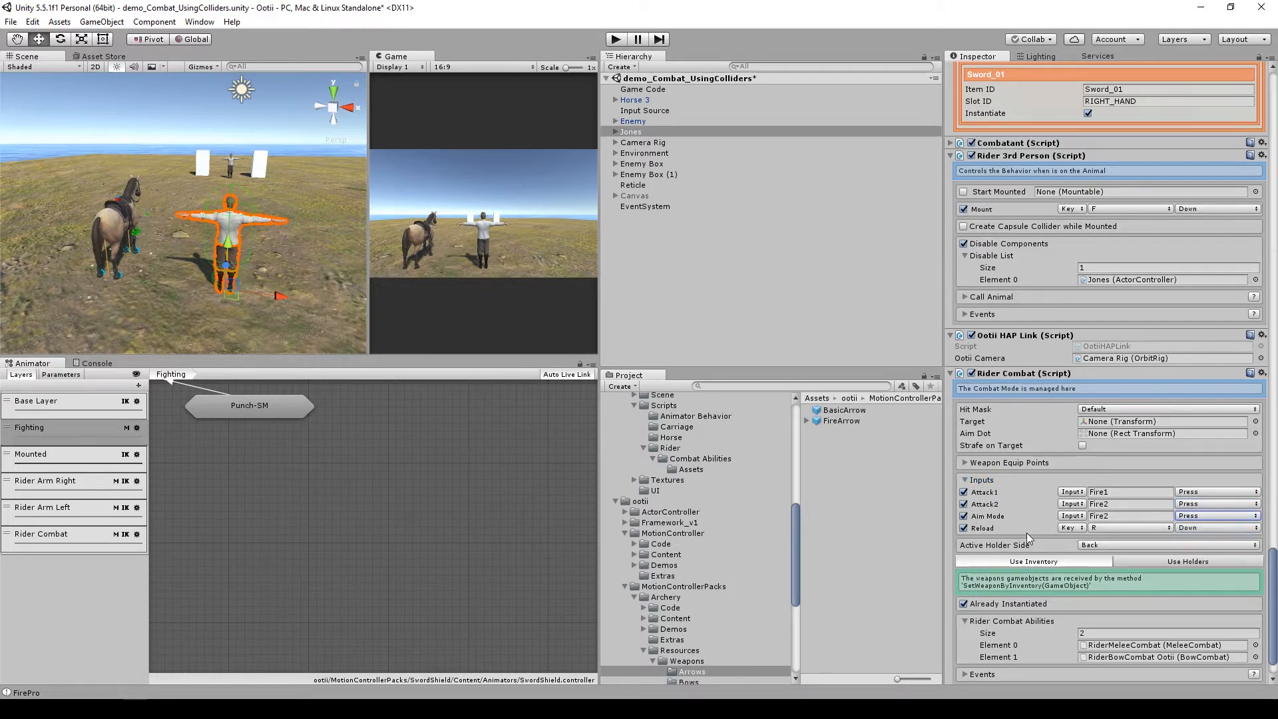
click(615, 39)
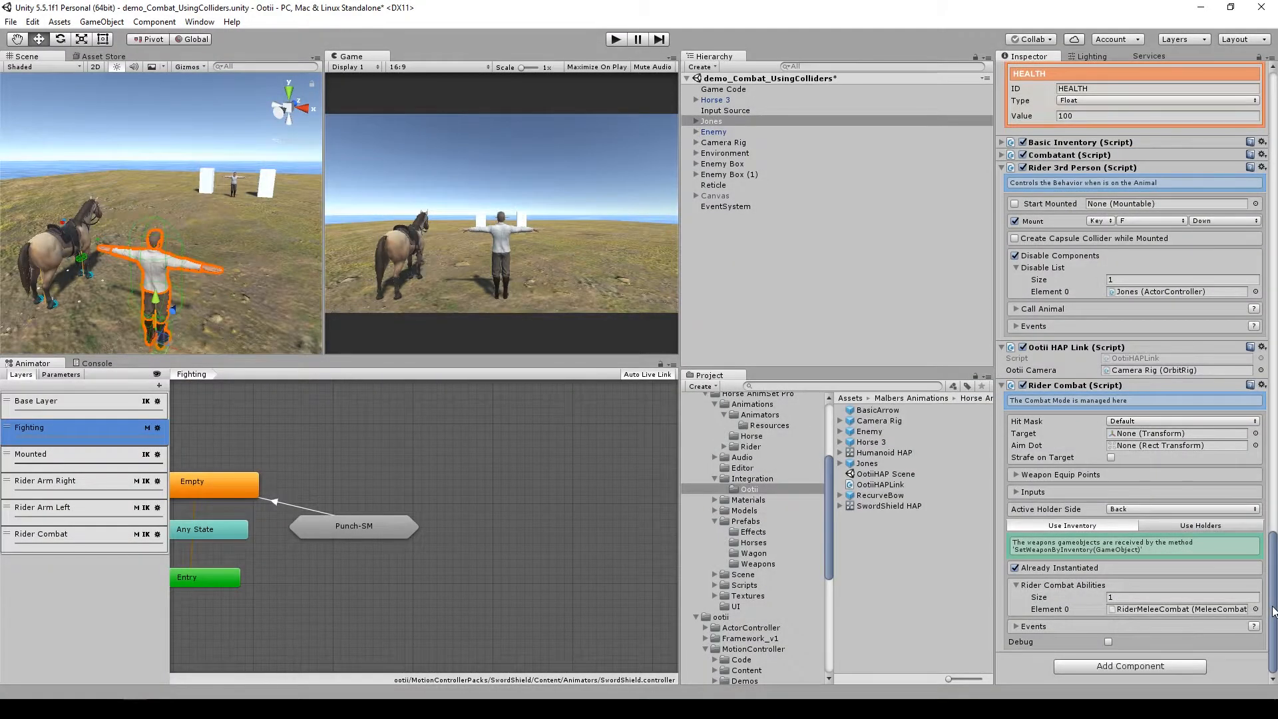
Step: Review Jones's Basic Inventory and inspect the Sword_01 item's settings
scroll(up, 3)
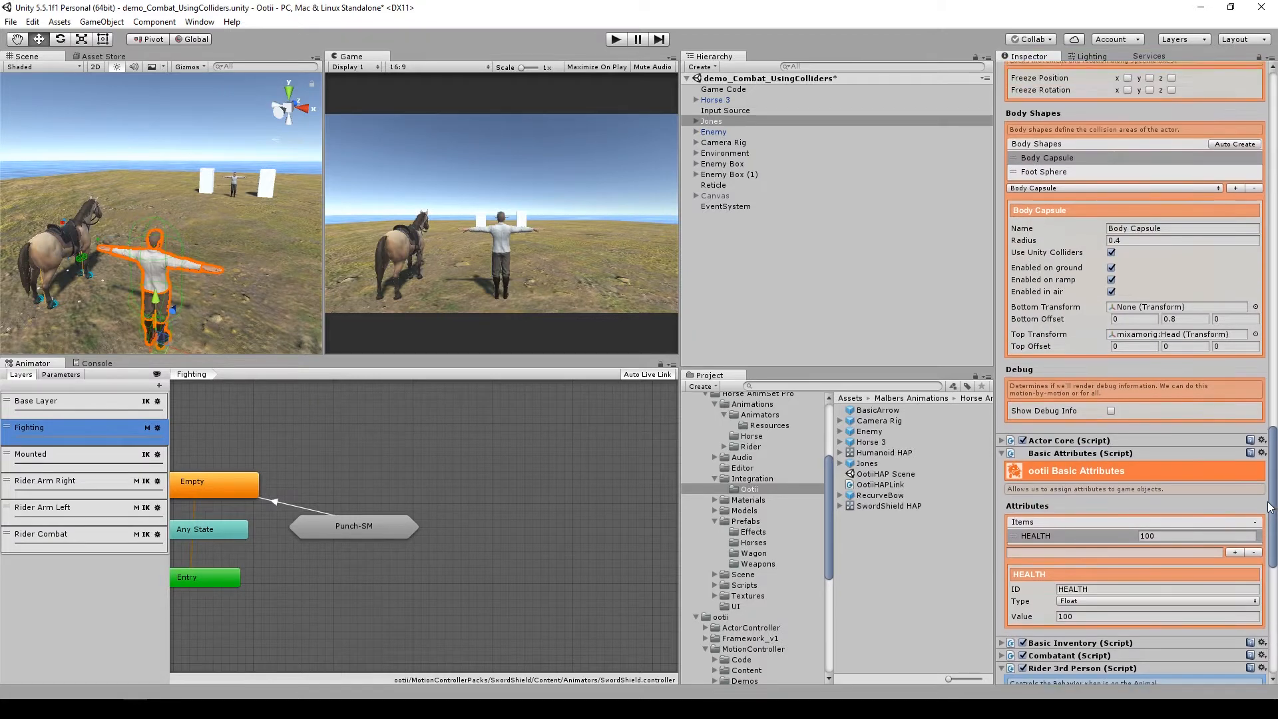
scroll(up, 3)
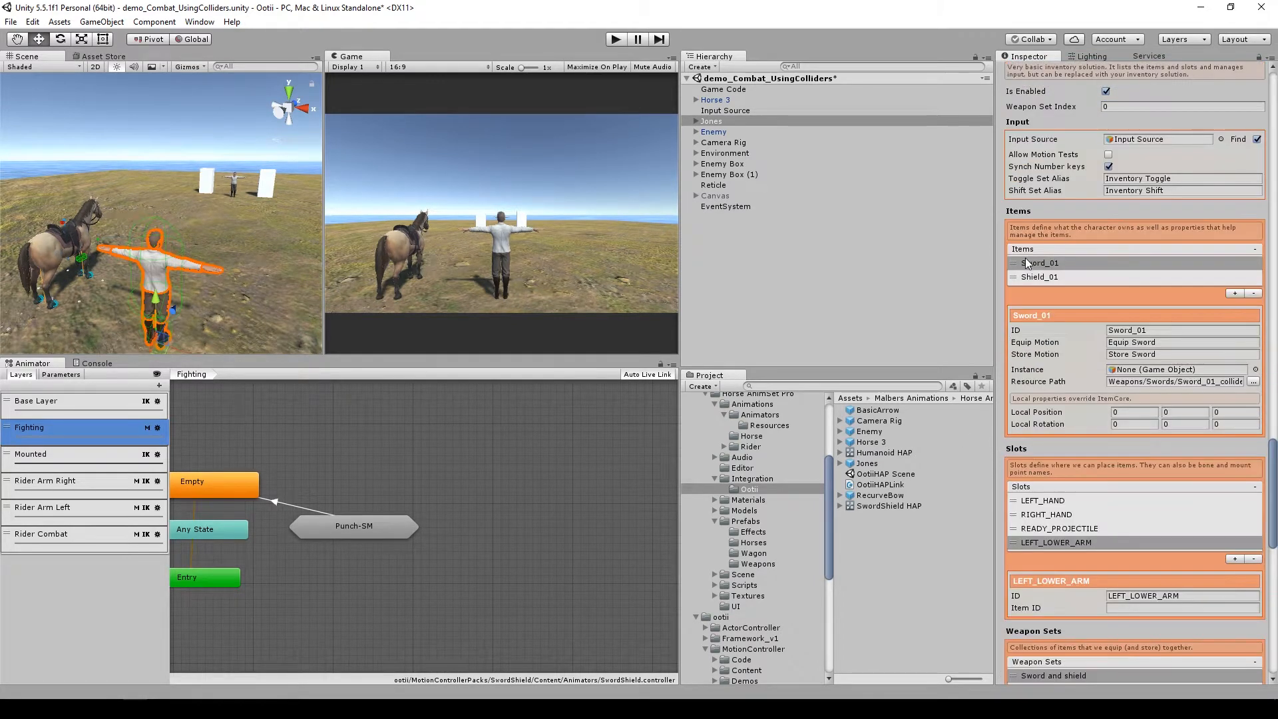
click(1040, 263)
text(mm)
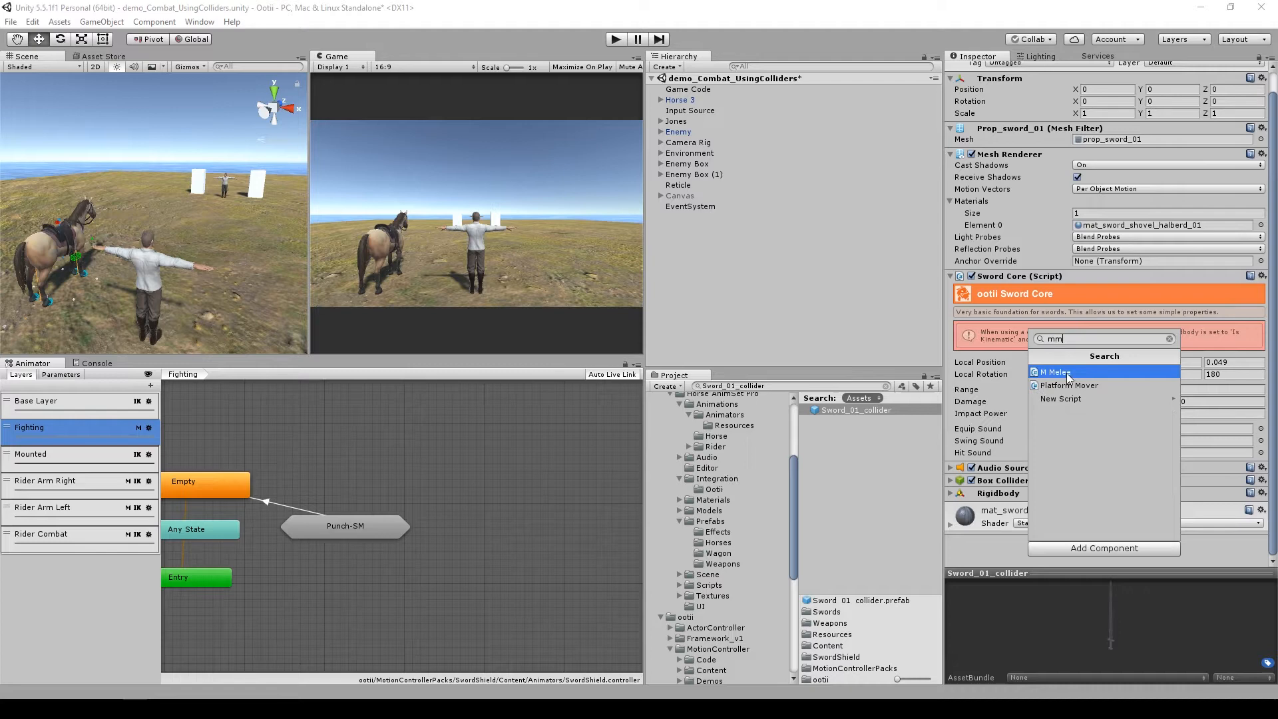
Step: Add the M Melee script to Sword_01_collider with the holder set to Left
click(1056, 371)
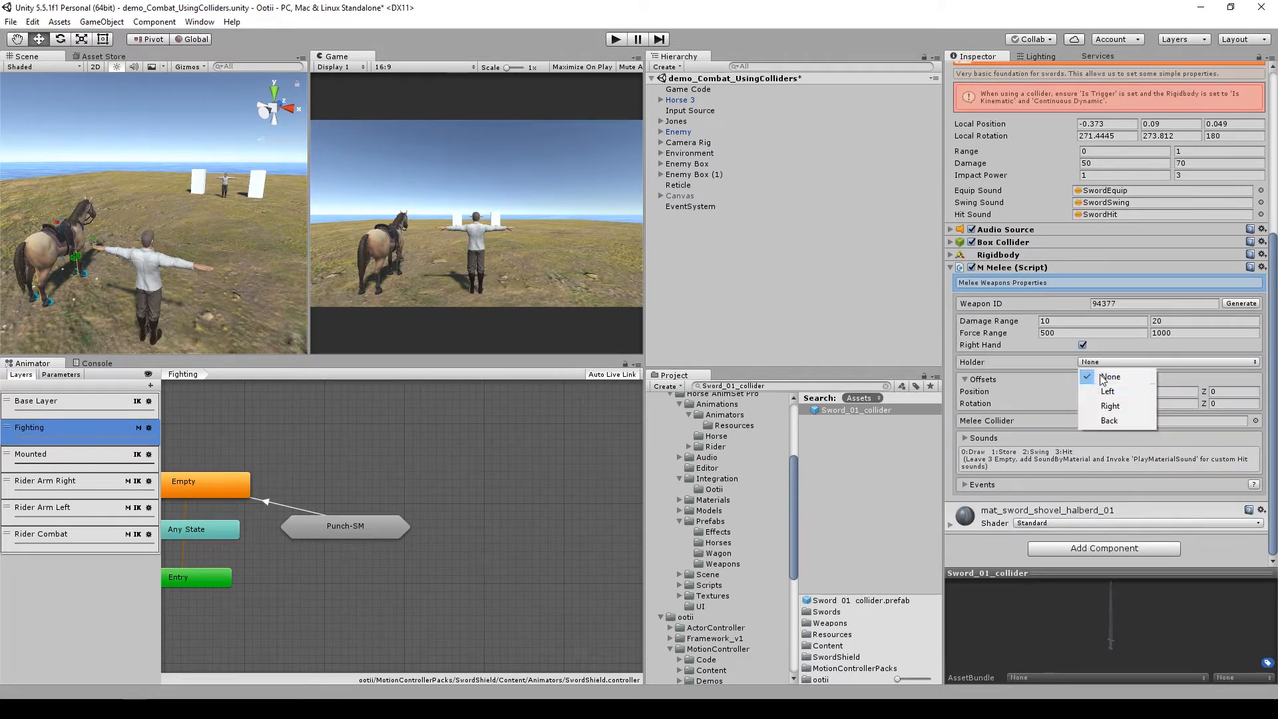
mouse_move(1108, 391)
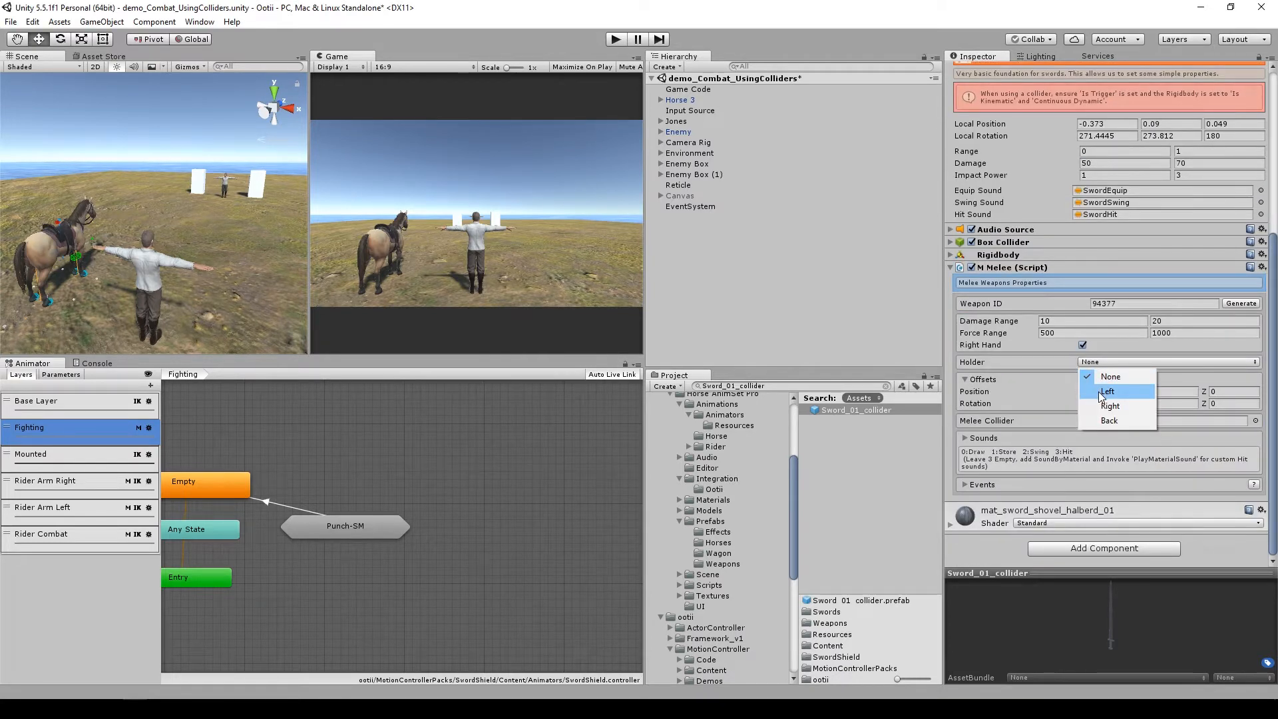
click(1106, 392)
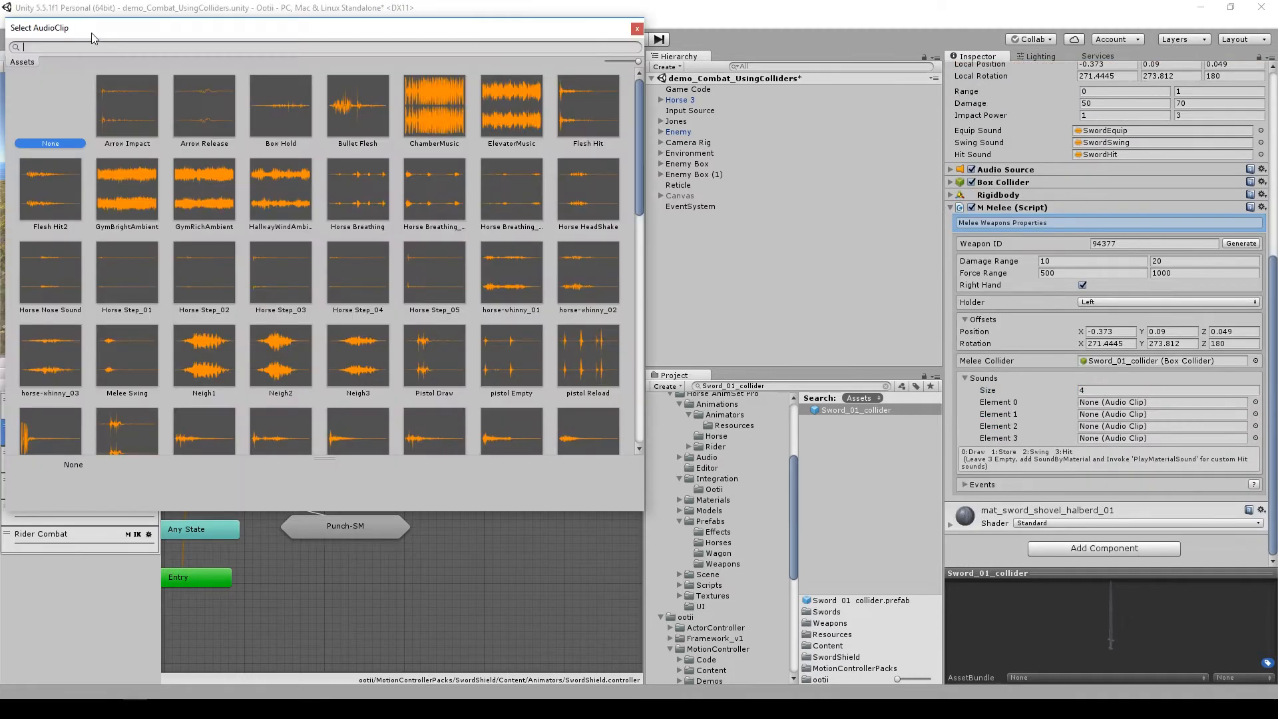
Step: Pick the sword audio clips ('sw' search) and expand the melee events showing On Cause Damage bound to SwordCore.IsActive
text(sw)
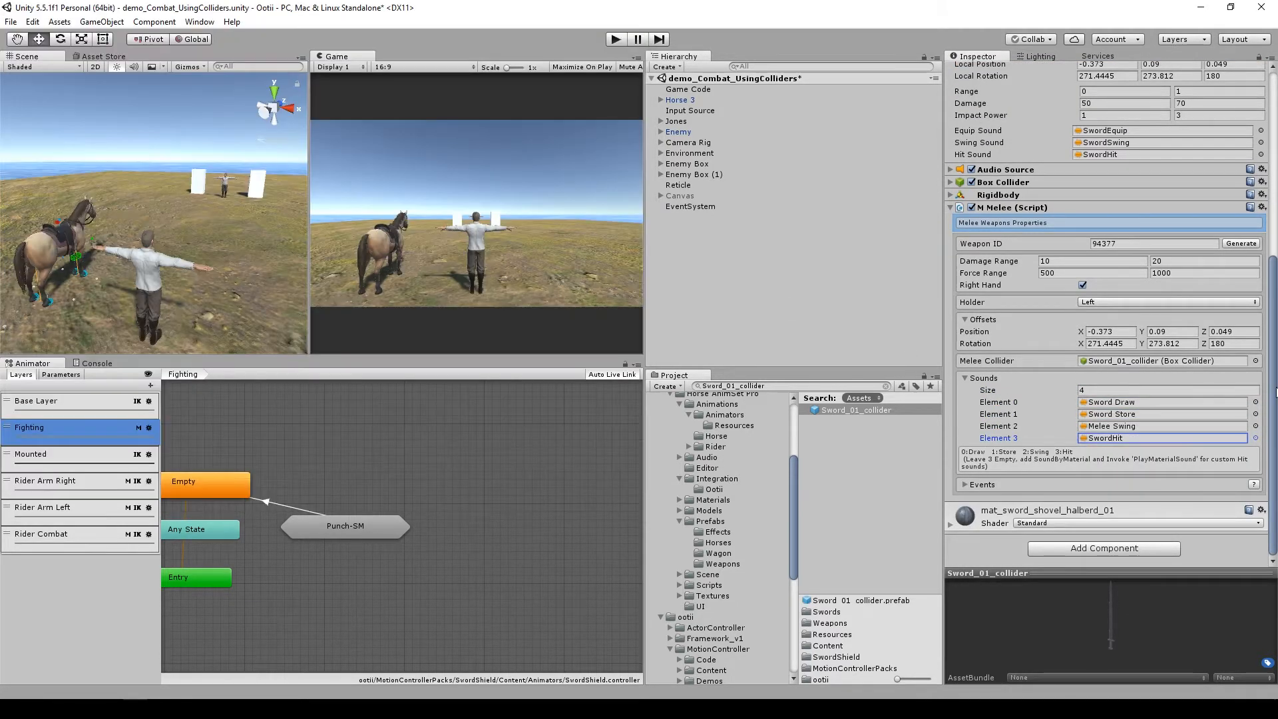
click(968, 484)
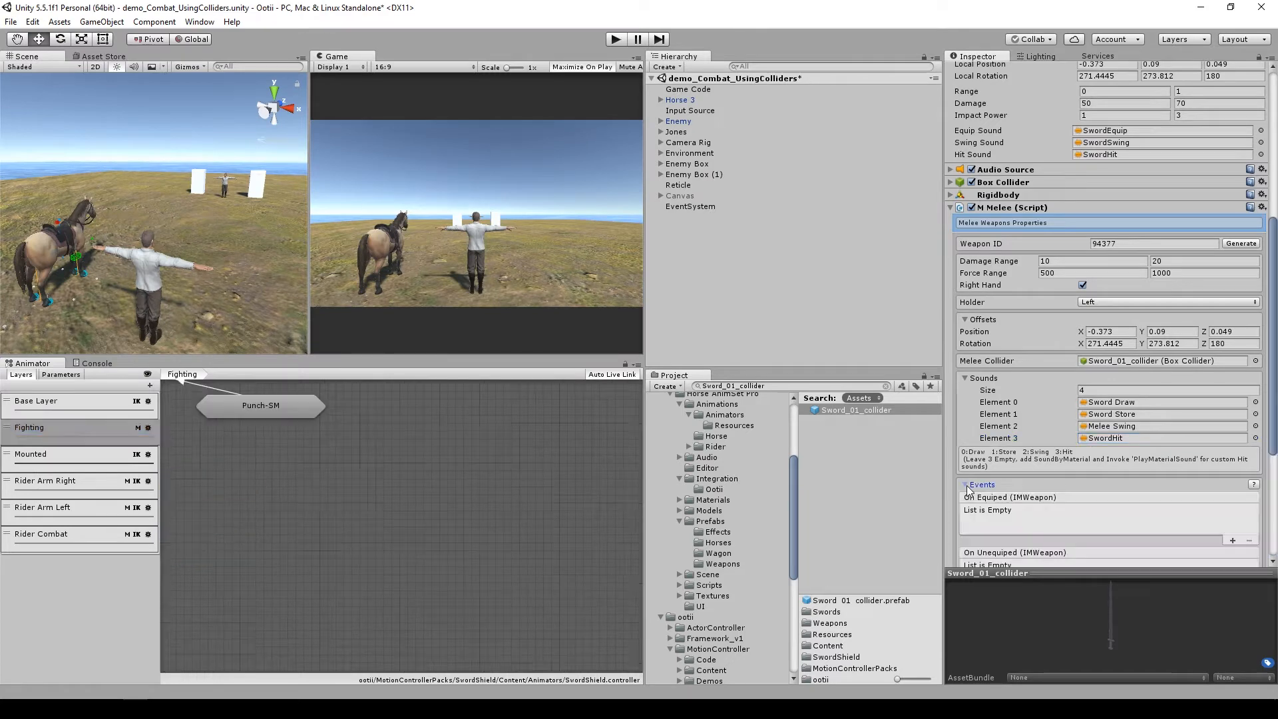
scroll(down, 3)
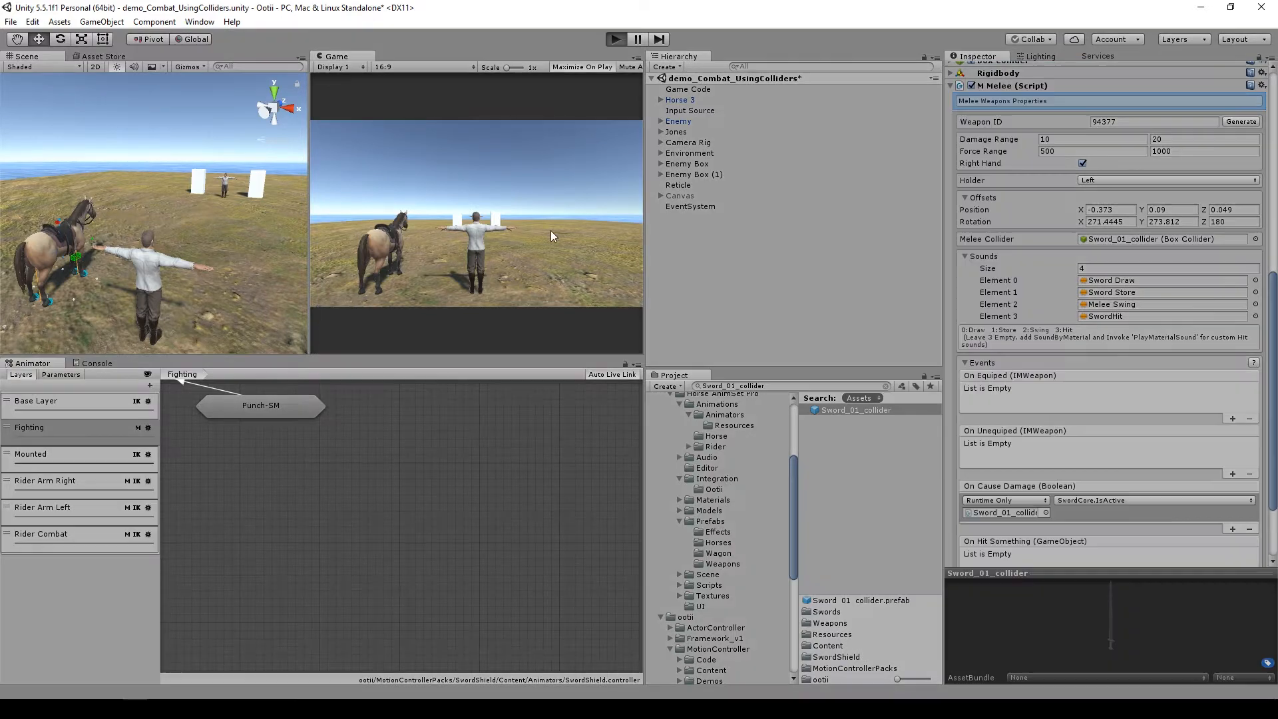
Step: Select Jones to bring up the Motion Controller's Archery pack options
click(582, 66)
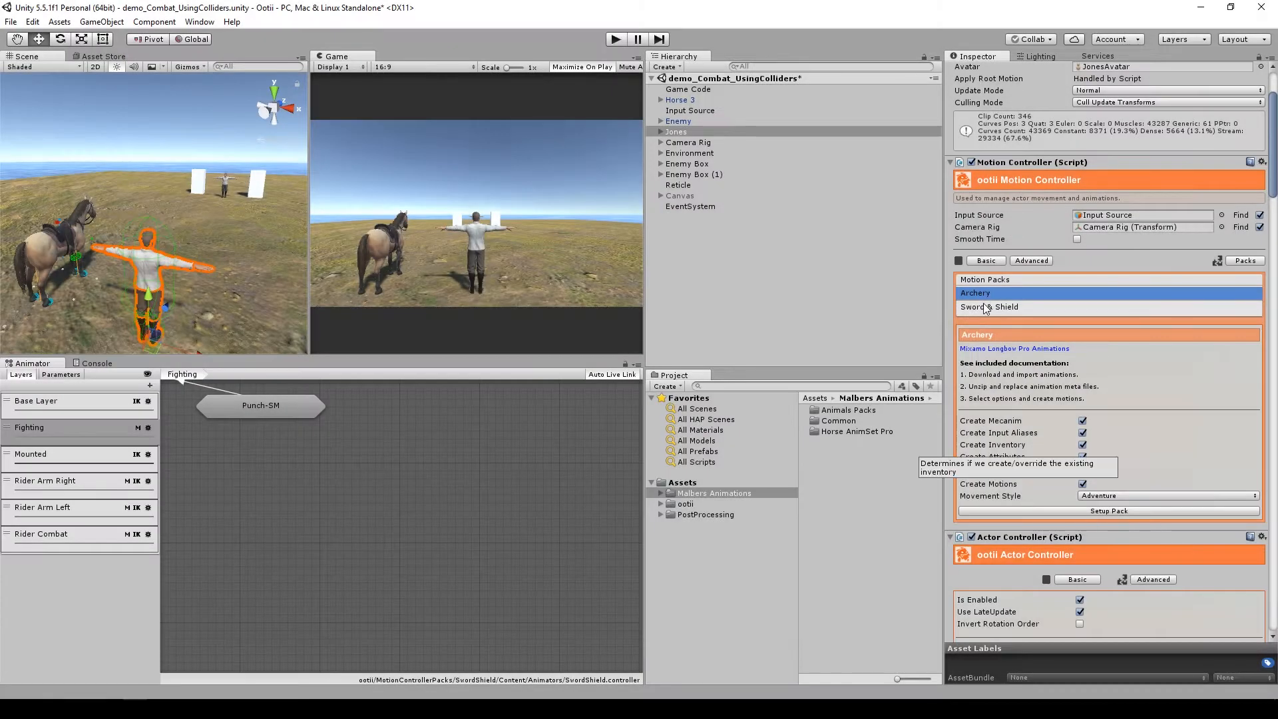
mouse_move(1060, 516)
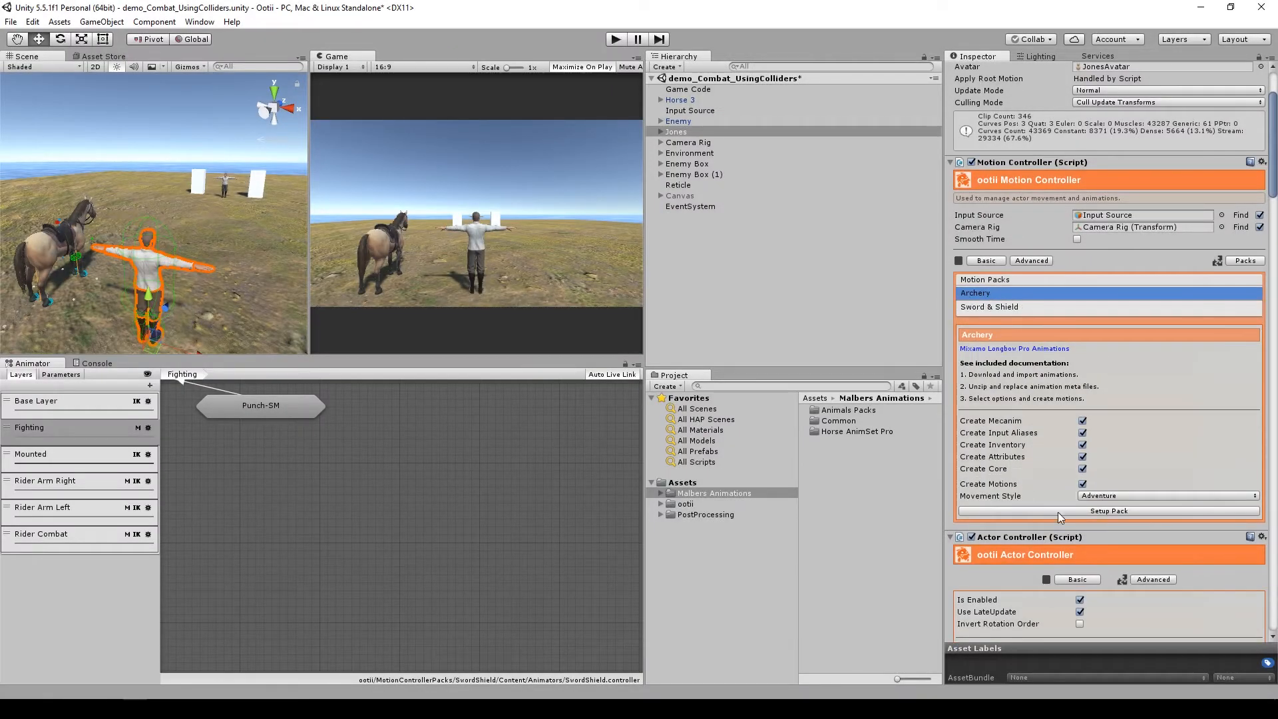
mouse_move(1109, 510)
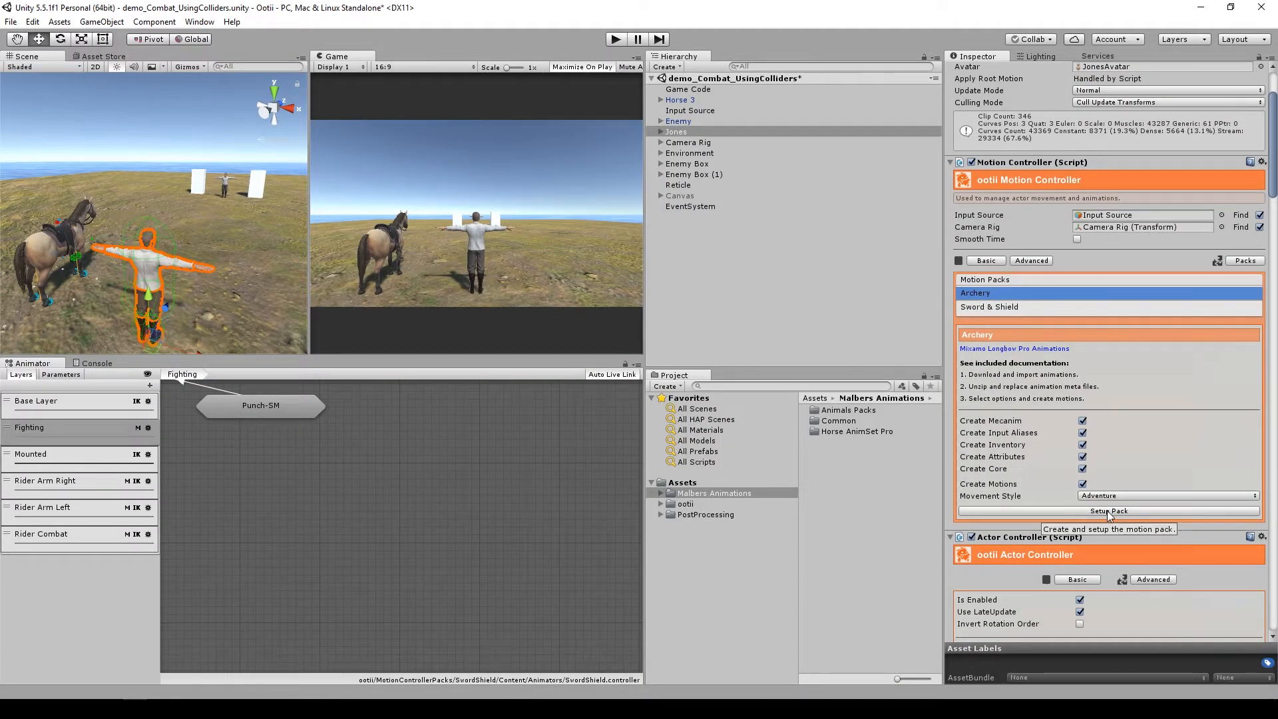
Step: Run Setup Pack for Archery, review Basic Inventory and Rider Combat settings, then clear the selection
click(1108, 510)
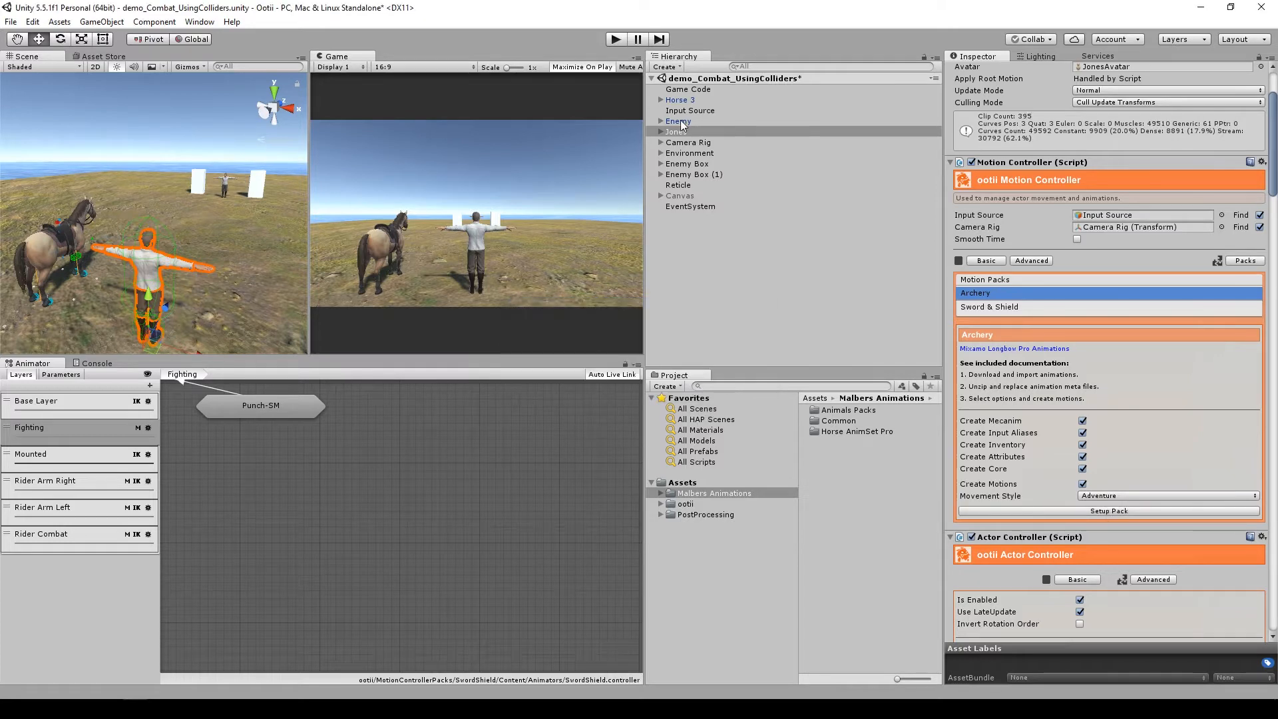
click(676, 132)
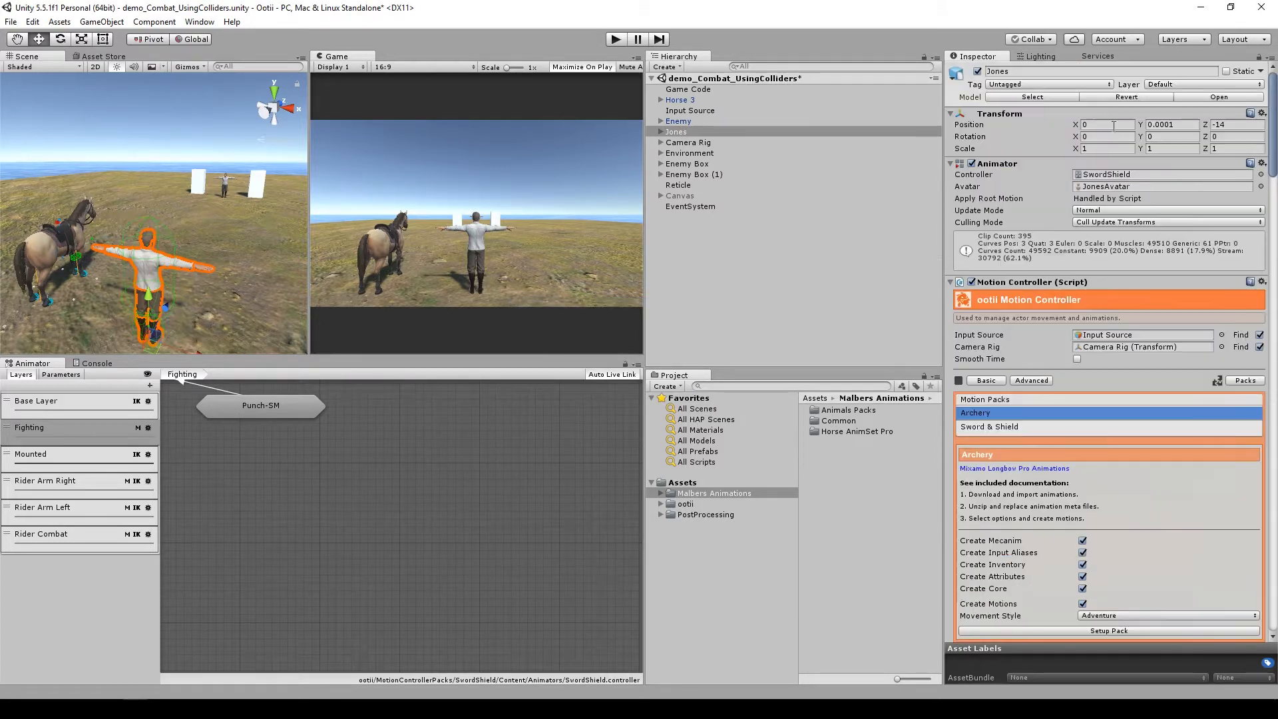
scroll(down, 3)
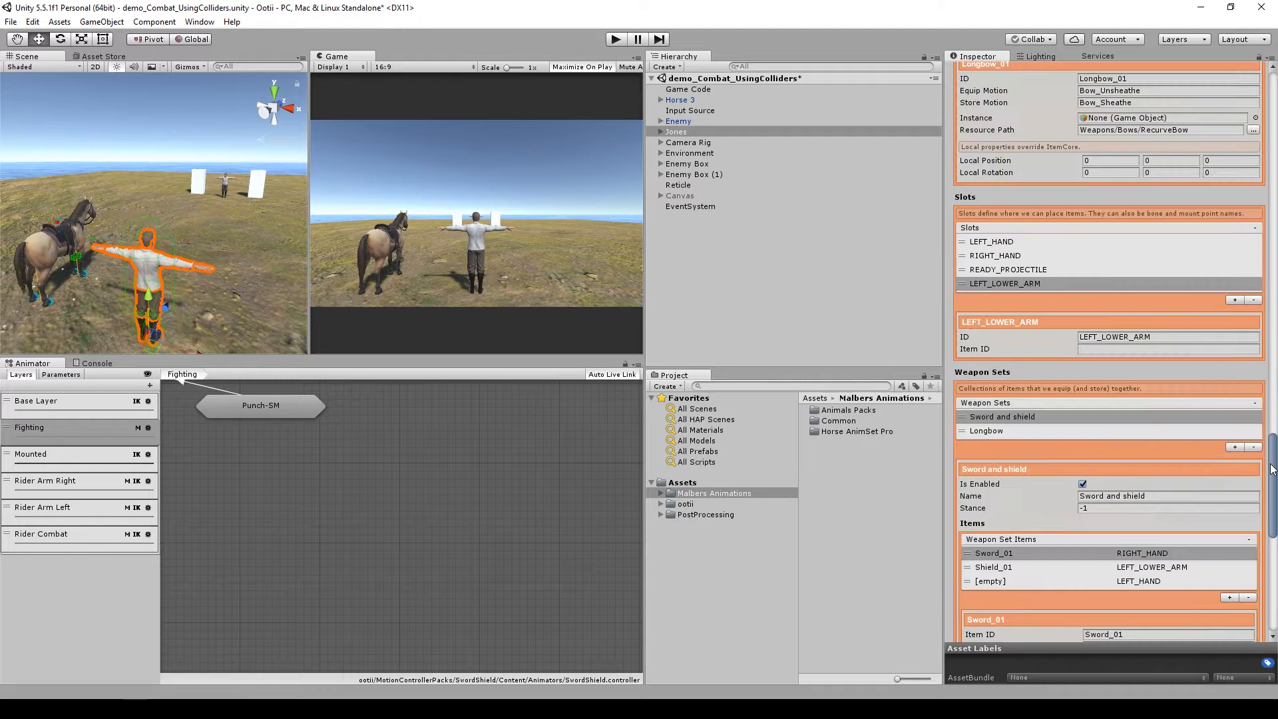
scroll(down, 3)
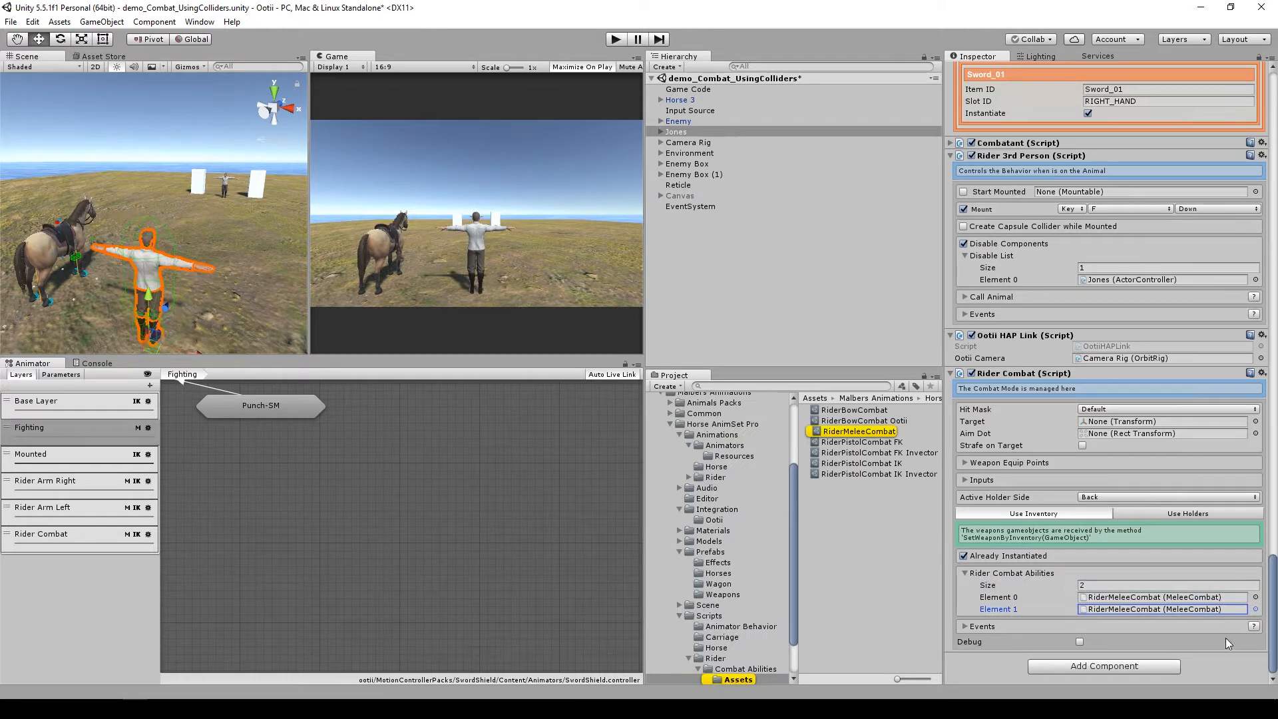
click(1254, 608)
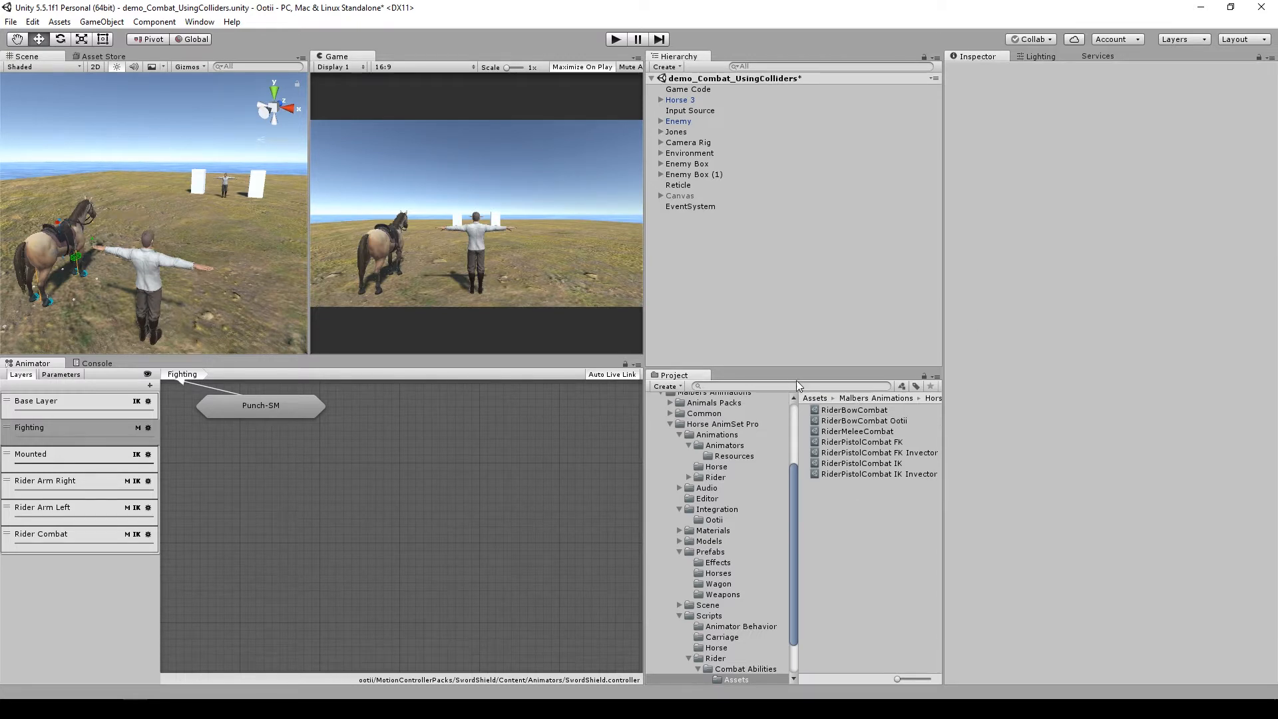
Step: Find the RecurveBow prefab and add the M Bow weapon script to it
click(678, 121)
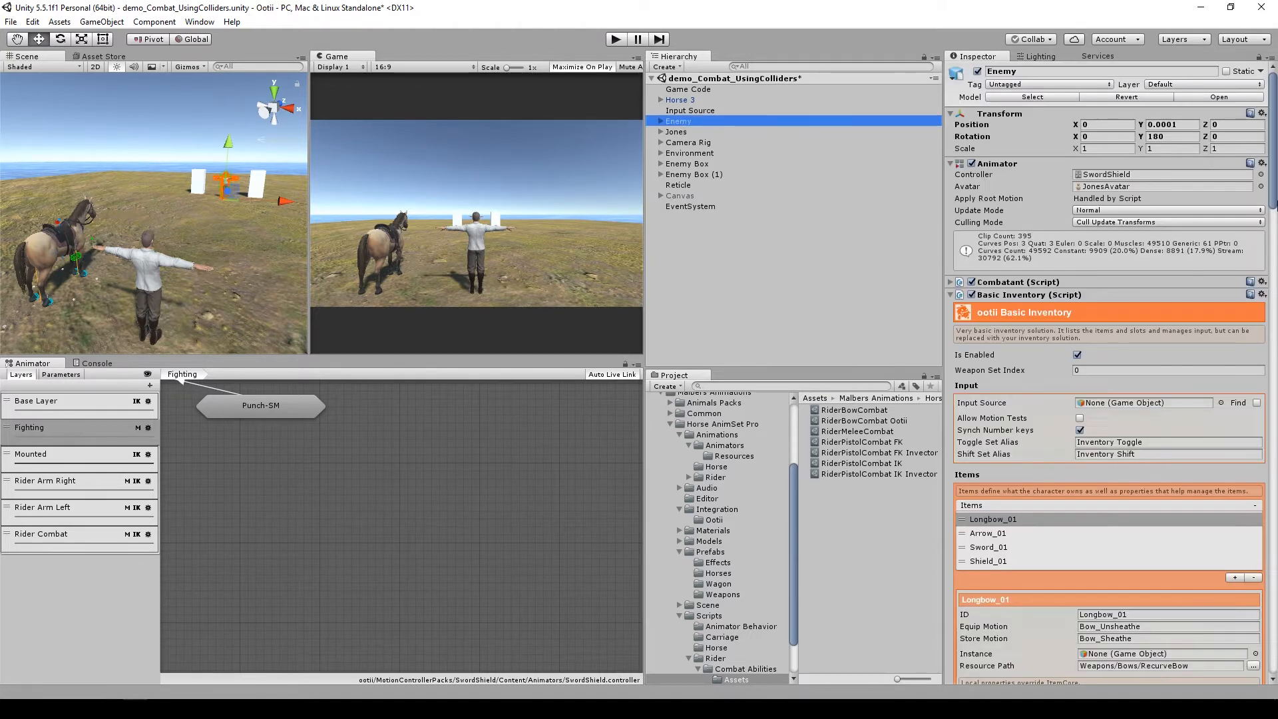
scroll(down, 3)
text(RecurveBow)
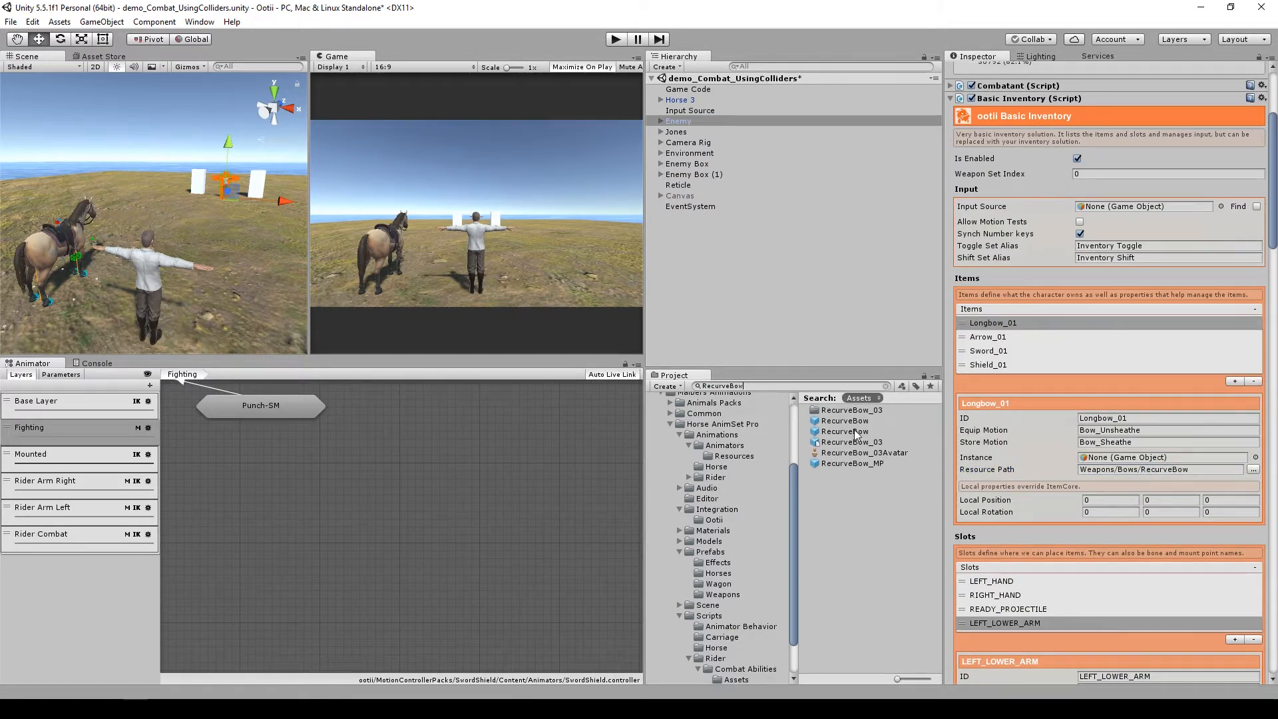
click(845, 420)
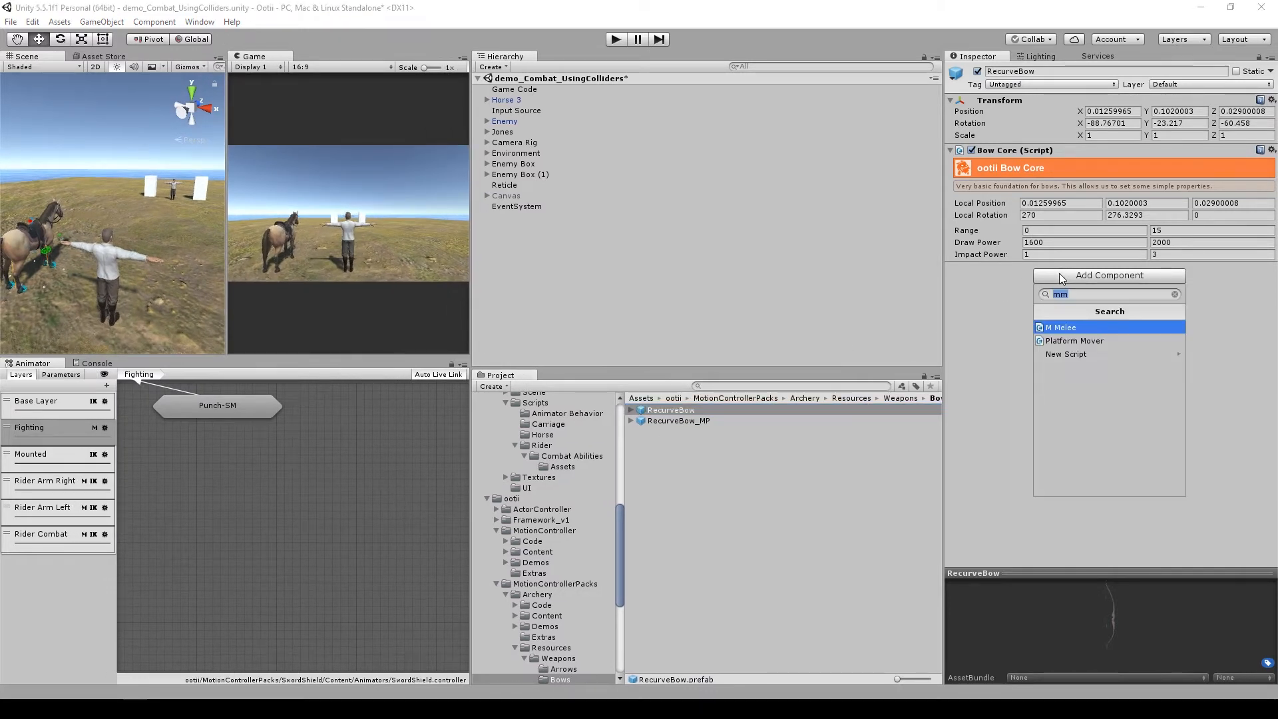
click(1061, 327)
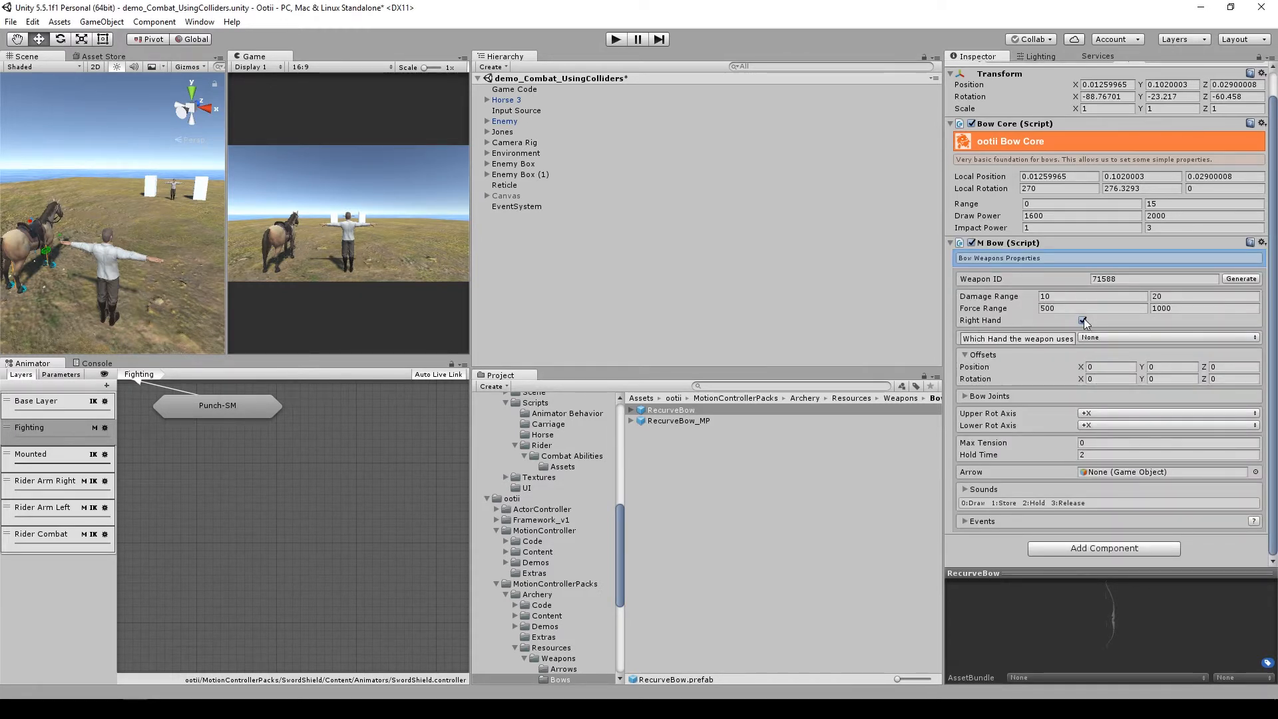
Step: Make the bow left-handed and copy the Bow Core local position and rotation into its offsets
click(1084, 320)
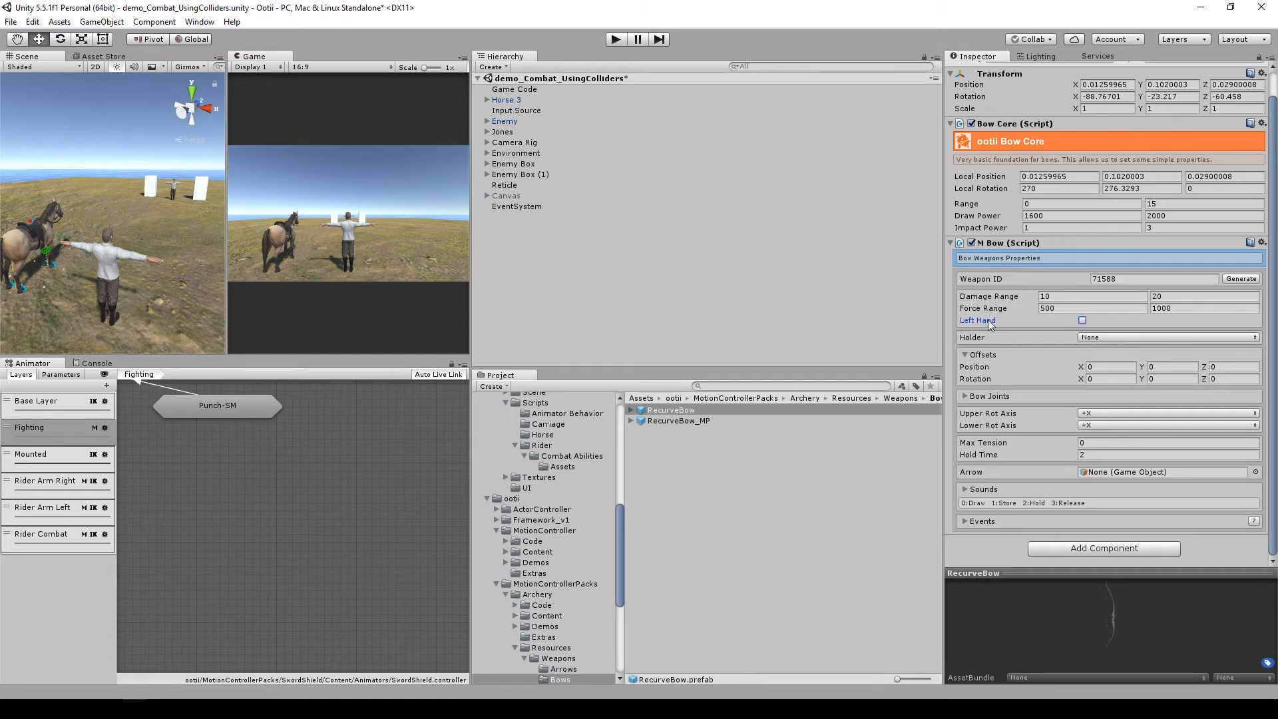
click(1109, 367)
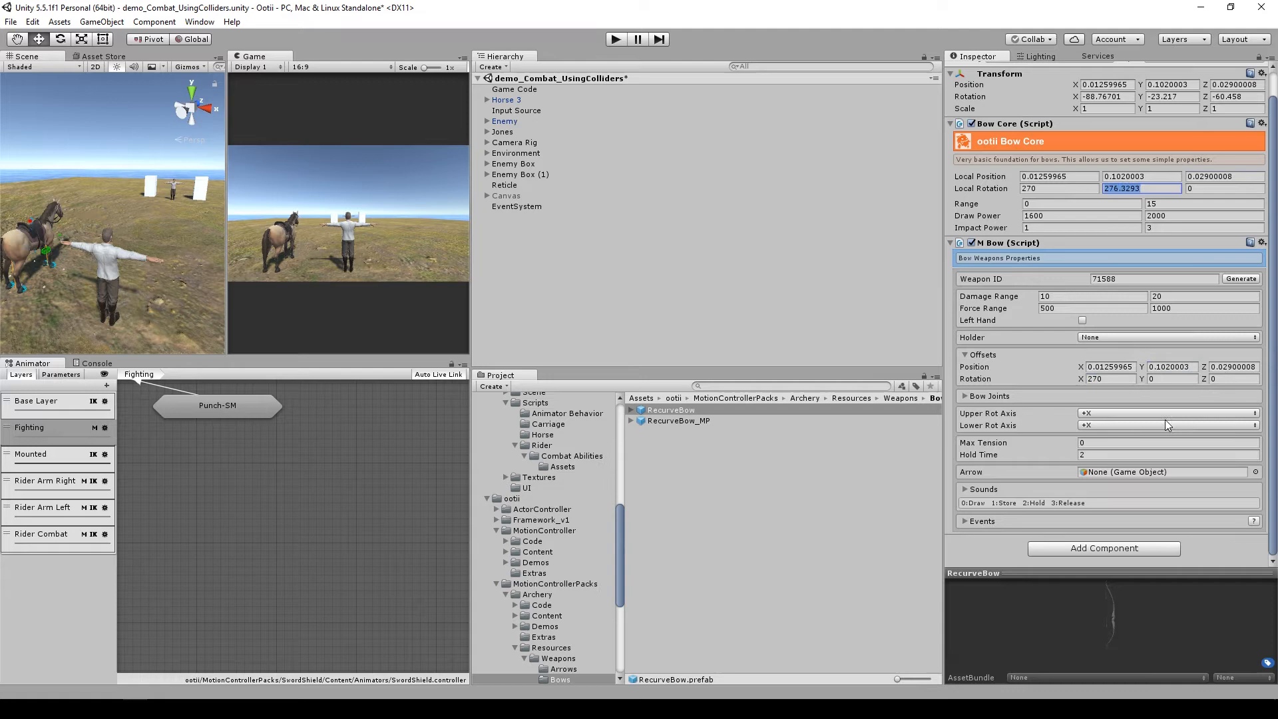
click(671, 410)
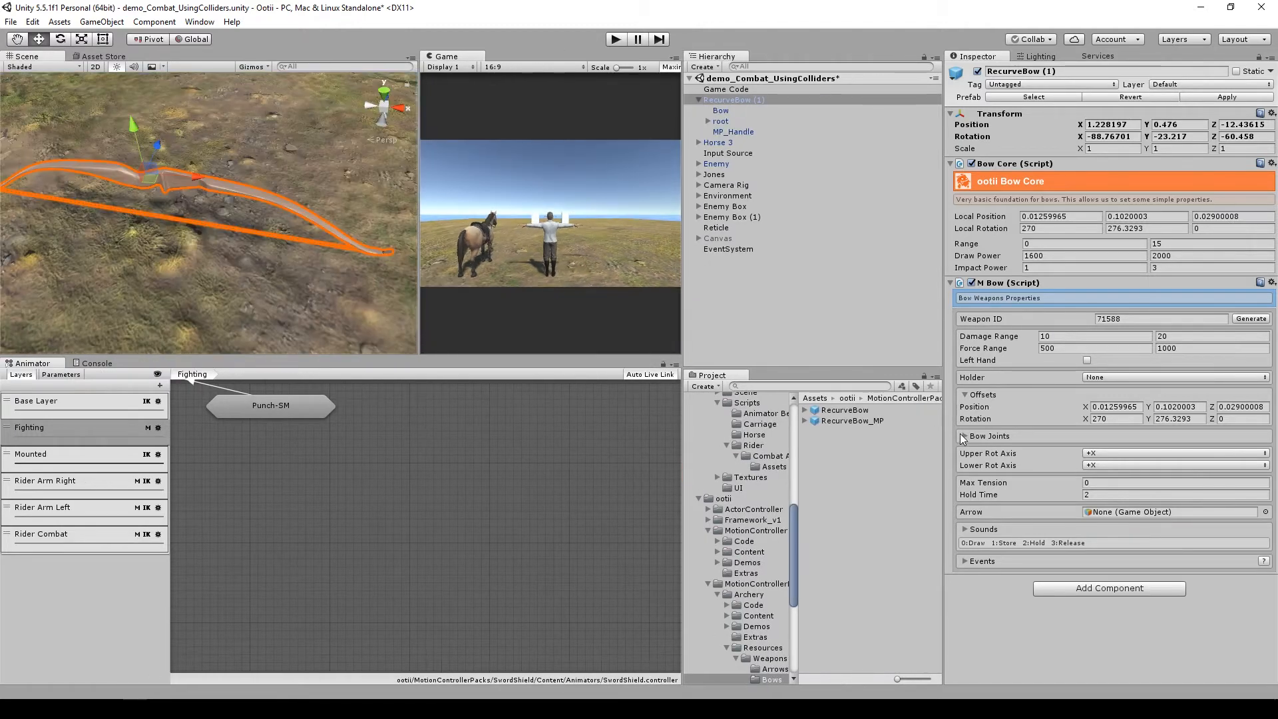
Step: Set knot nock, holder Left, and expose bones lower1–lower7 for the bow's lower chain
click(964, 435)
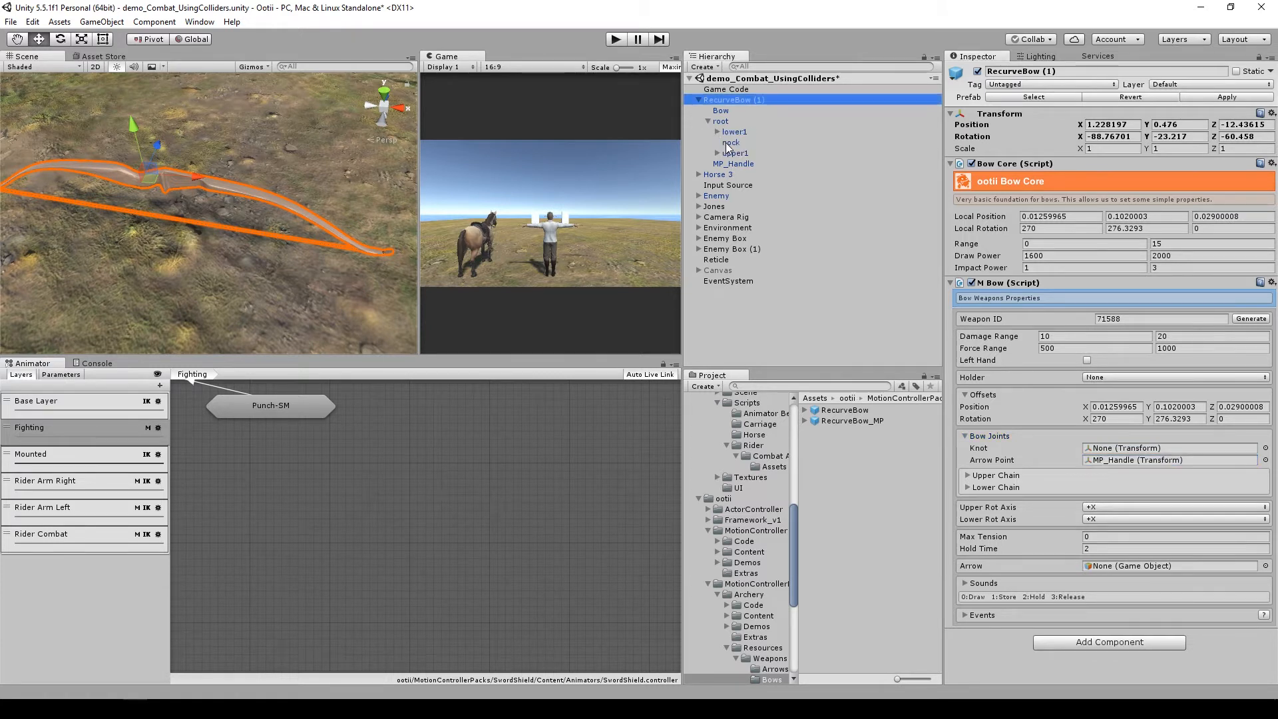
click(1174, 377)
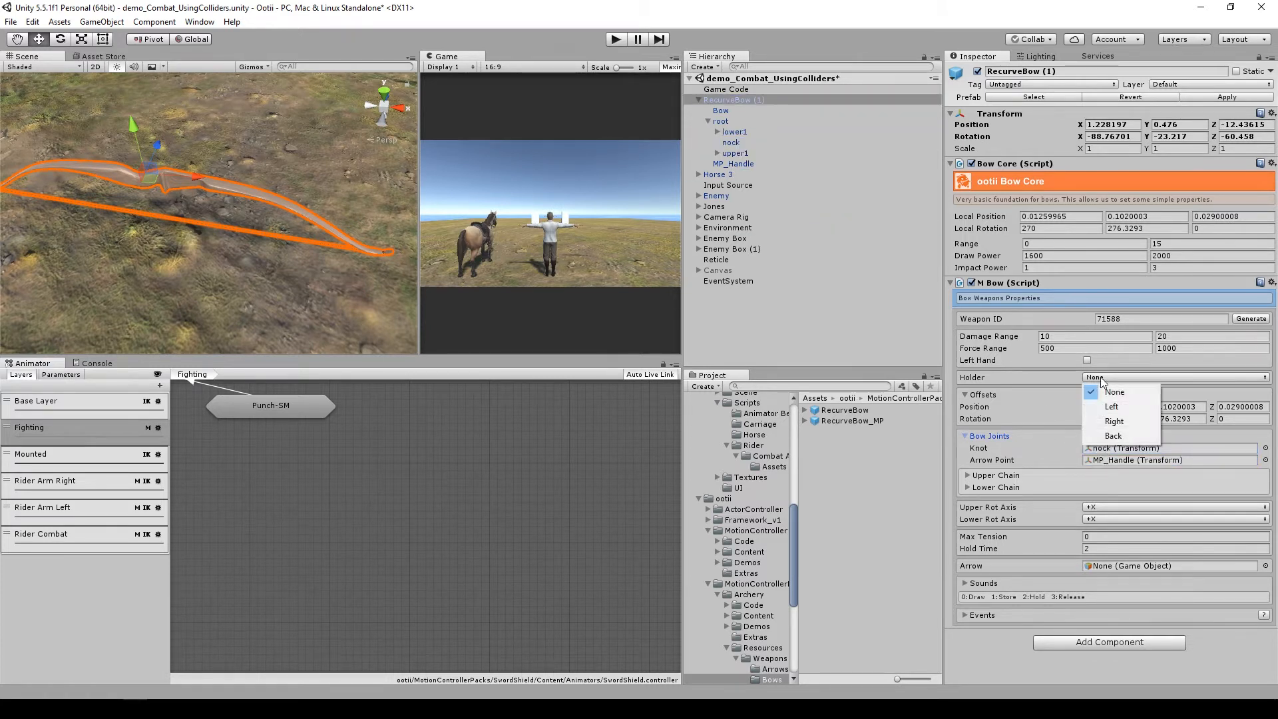
click(1110, 406)
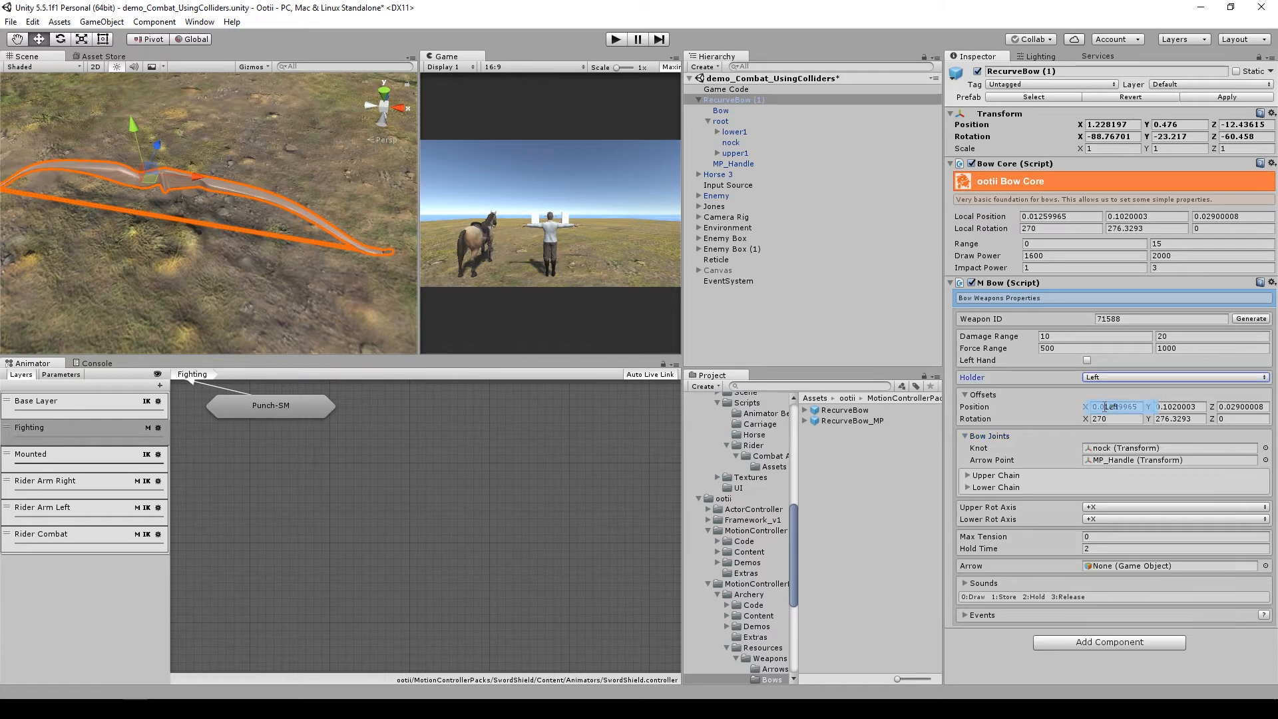
click(966, 475)
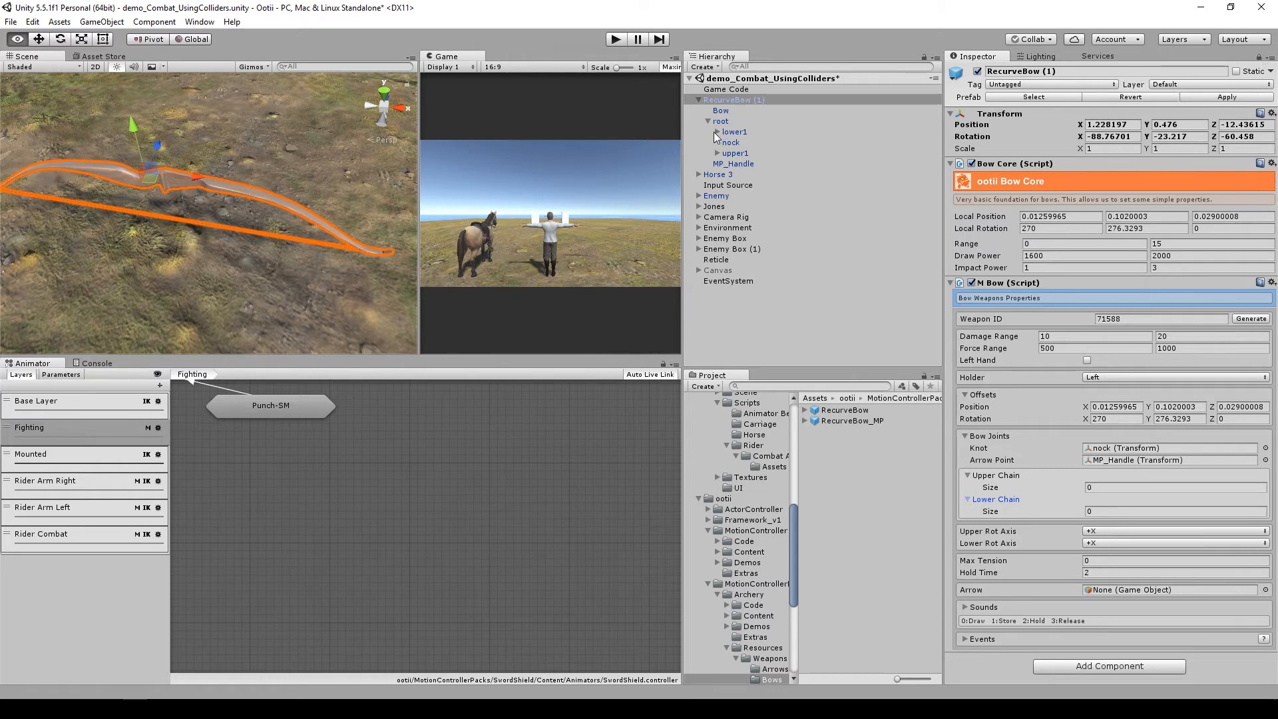
click(716, 132)
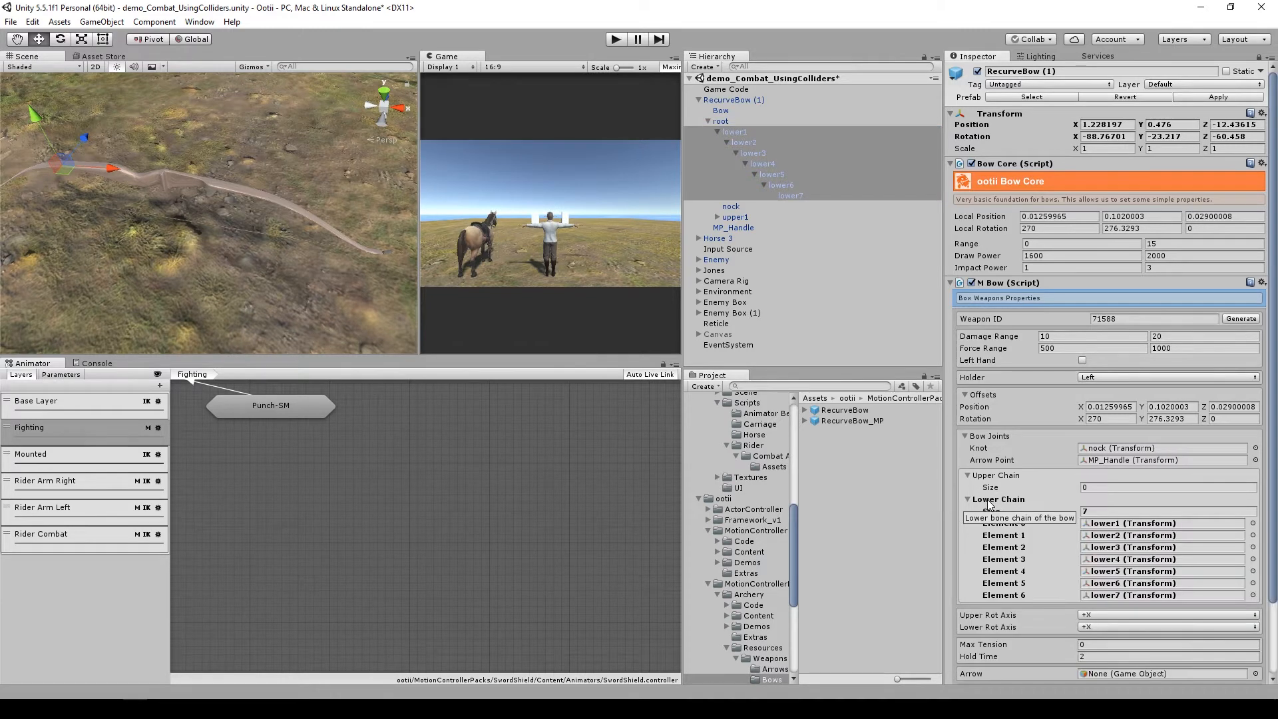
Step: Fill the upper chain with upper1–upper7 and set the lower chain's rotation axis to -X
scroll(down, 3)
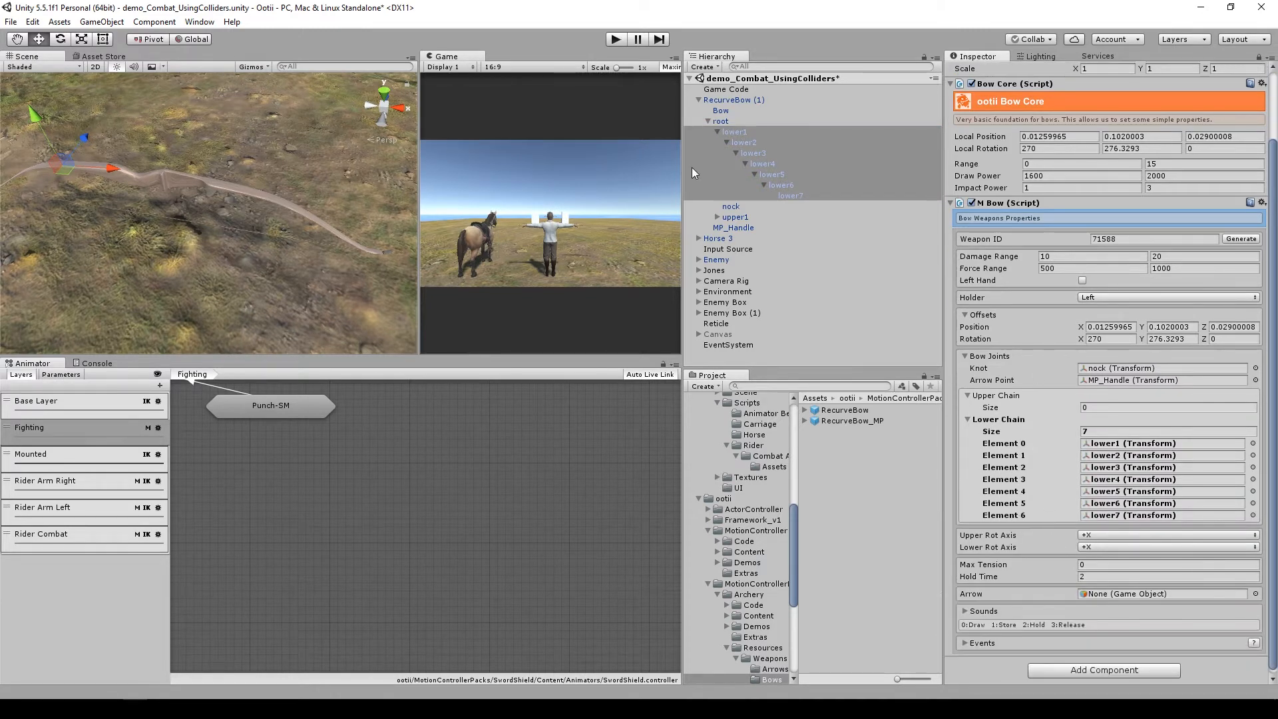
click(722, 216)
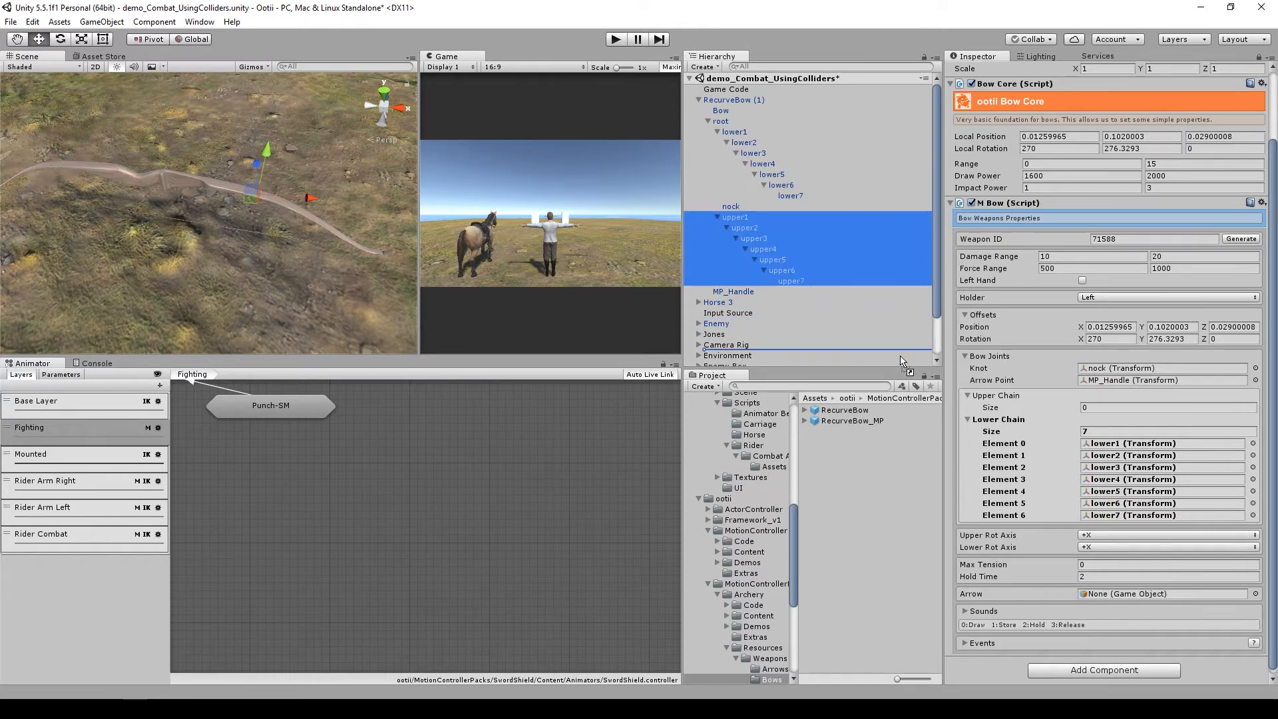
scroll(down, 3)
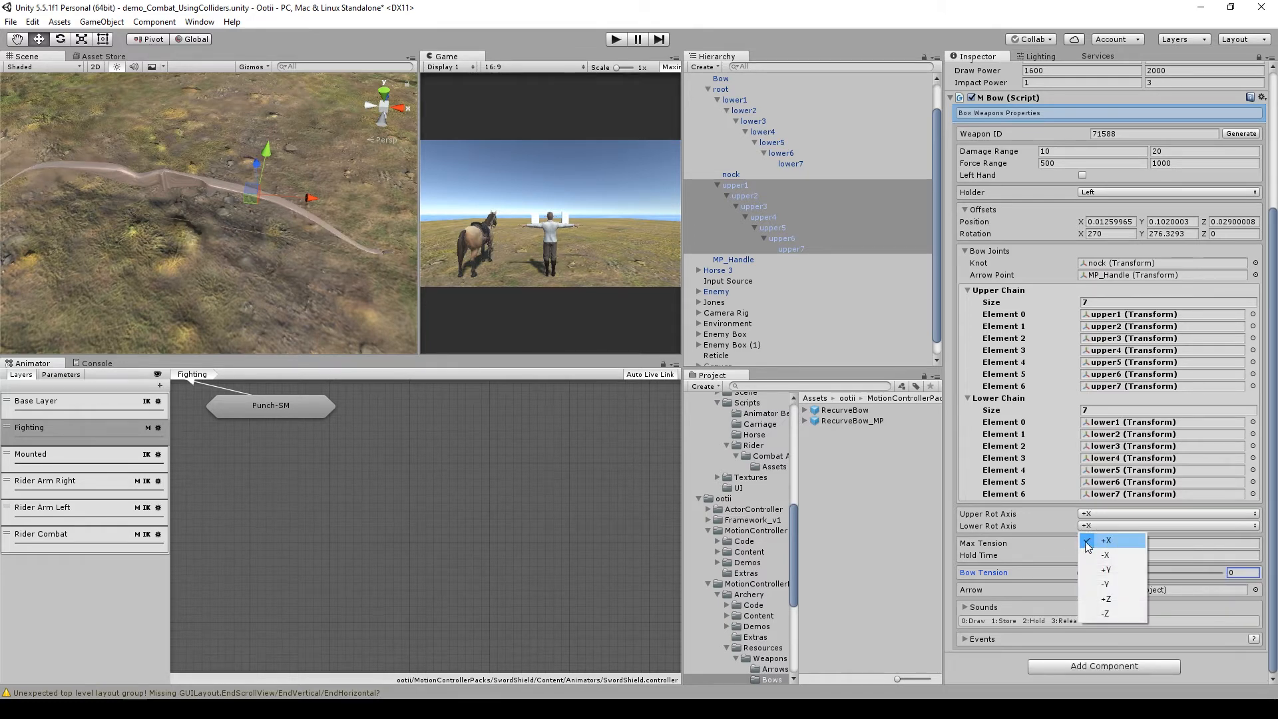
click(1106, 555)
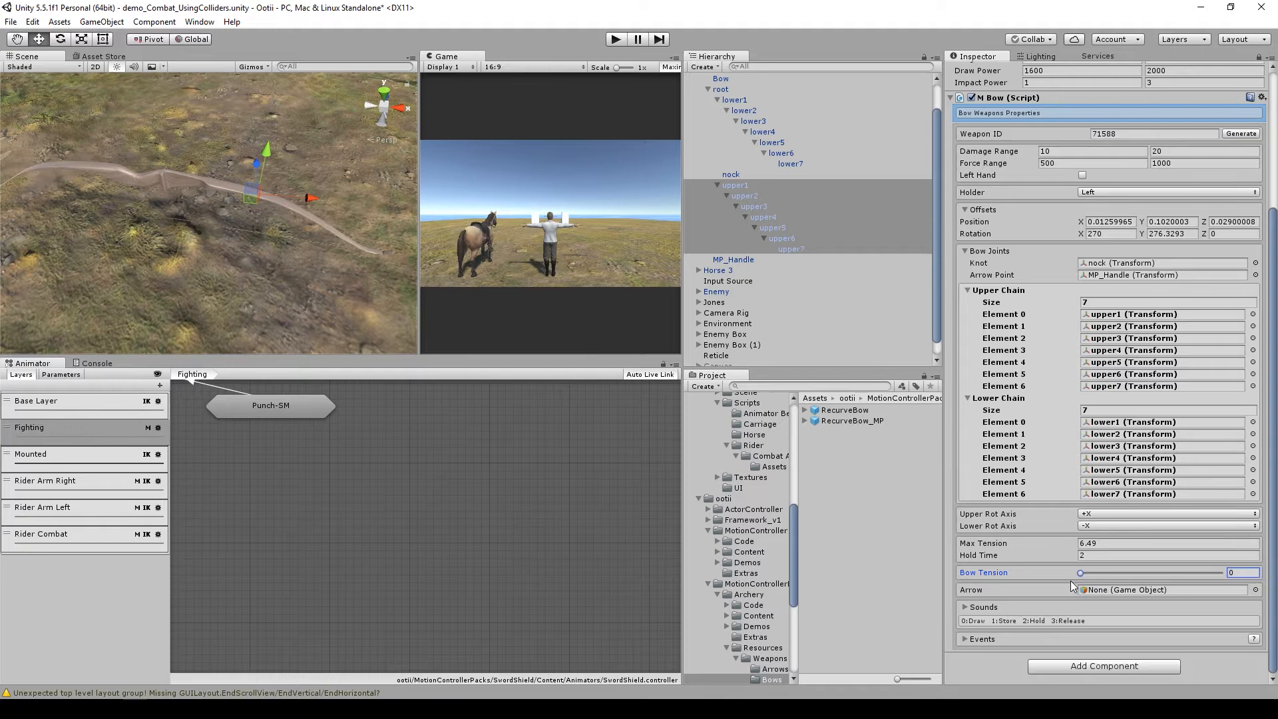
click(1166, 589)
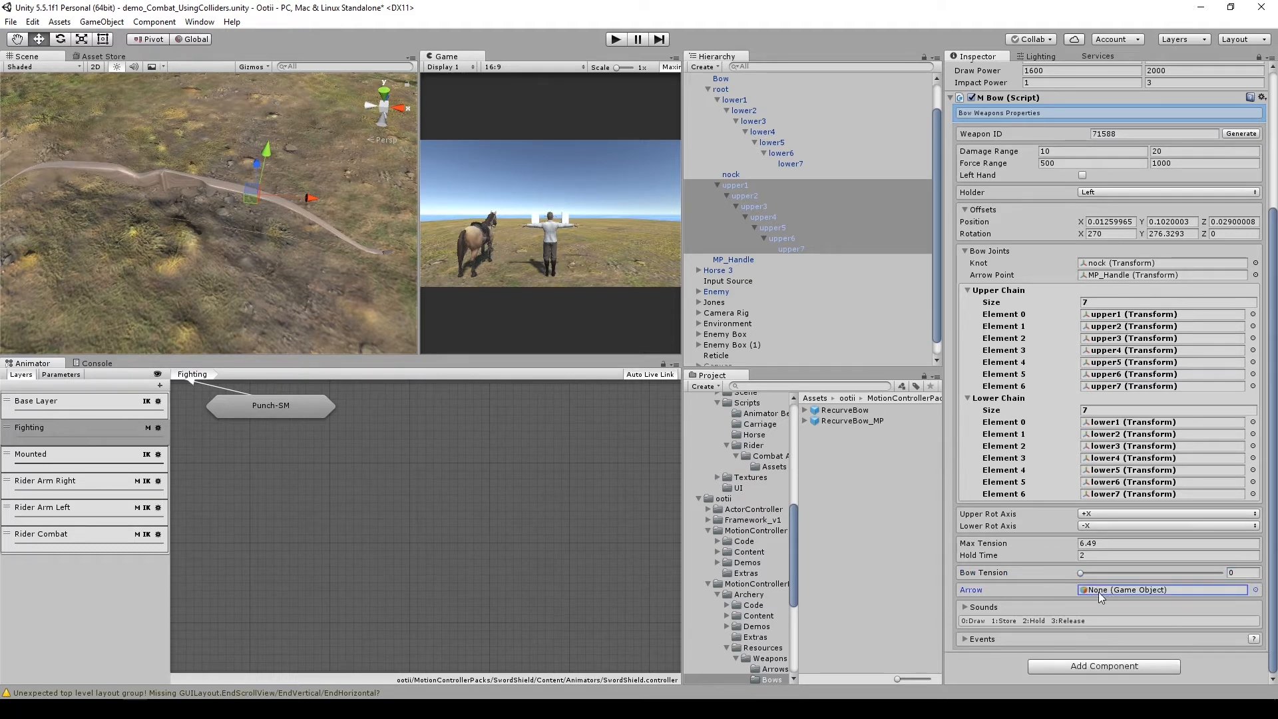
Step: Assign BasicArrow as the bow's arrow and select the BasicArrow prefab in the Arrows folder
click(774, 608)
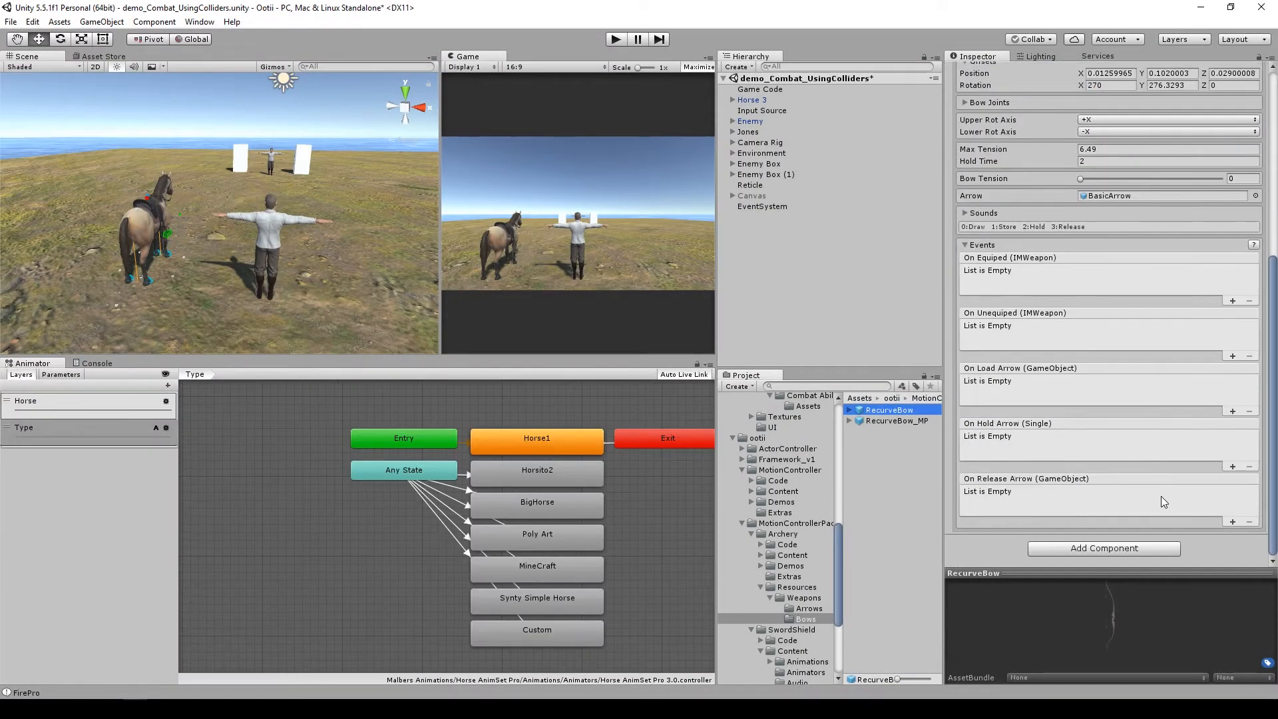
click(808, 608)
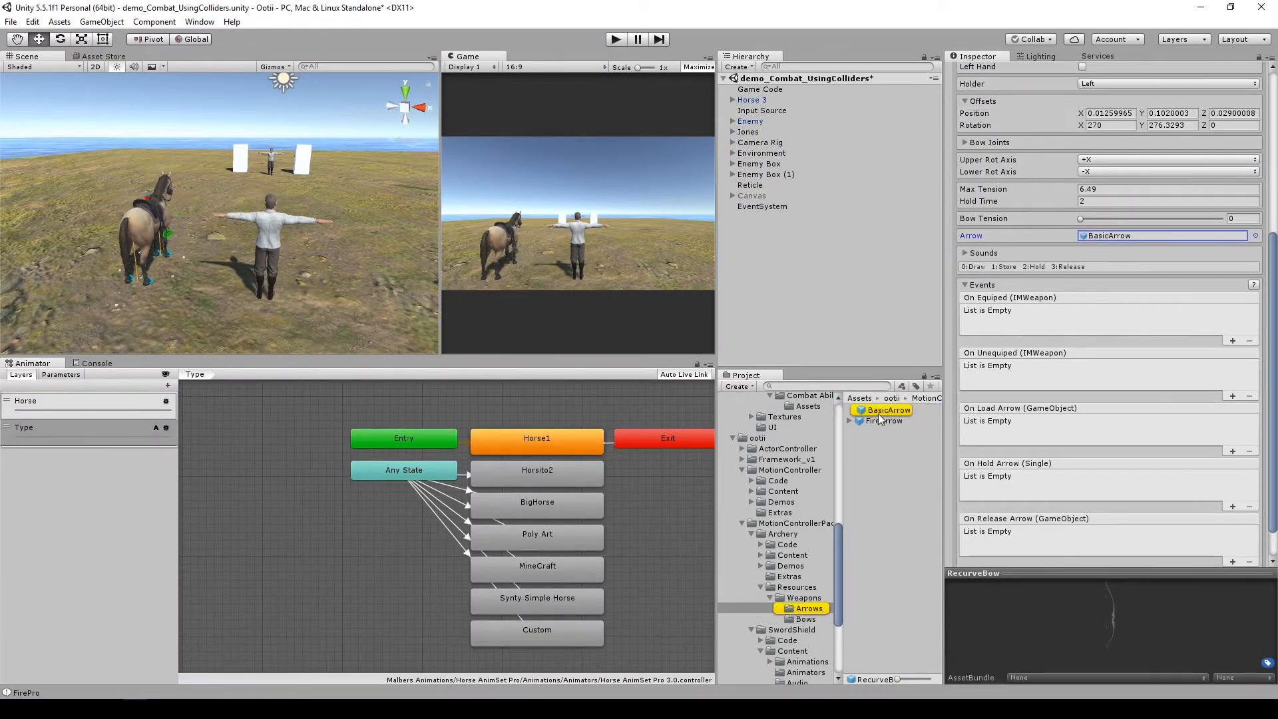
click(887, 410)
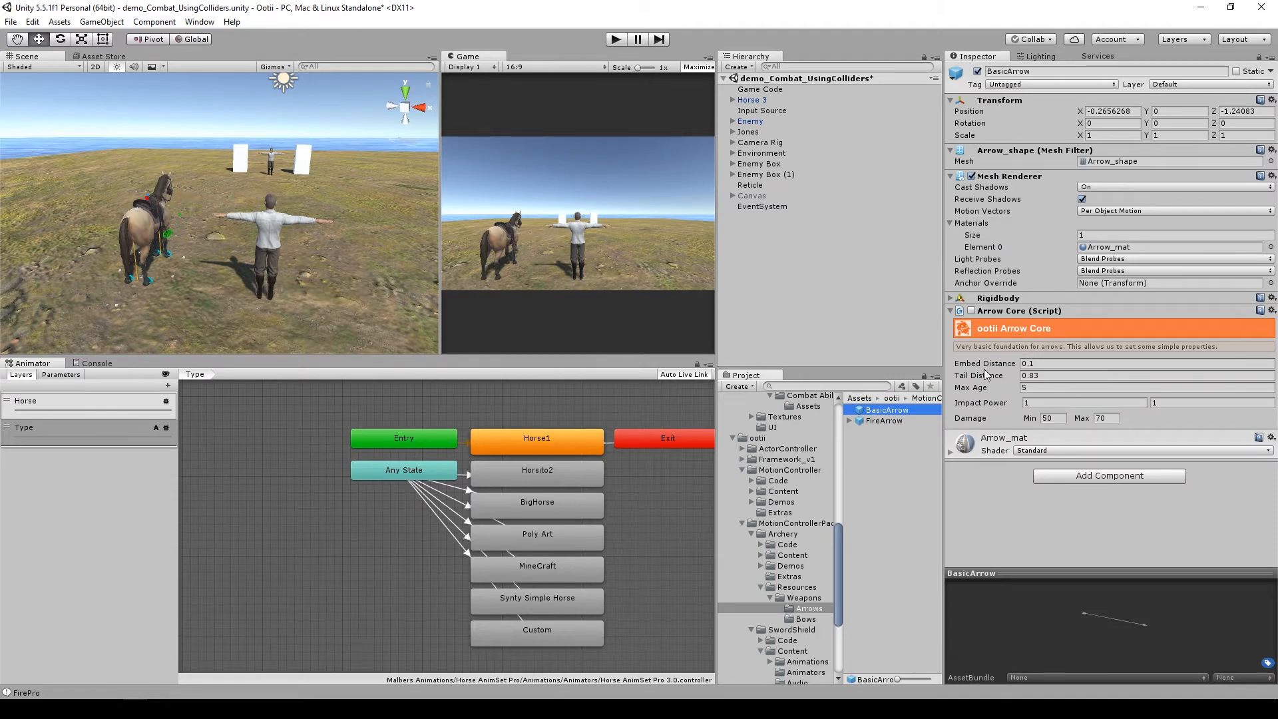
Step: Add an M Arrow component with Affect Rigid Bodies off and an edited Tail Offset
click(1108, 475)
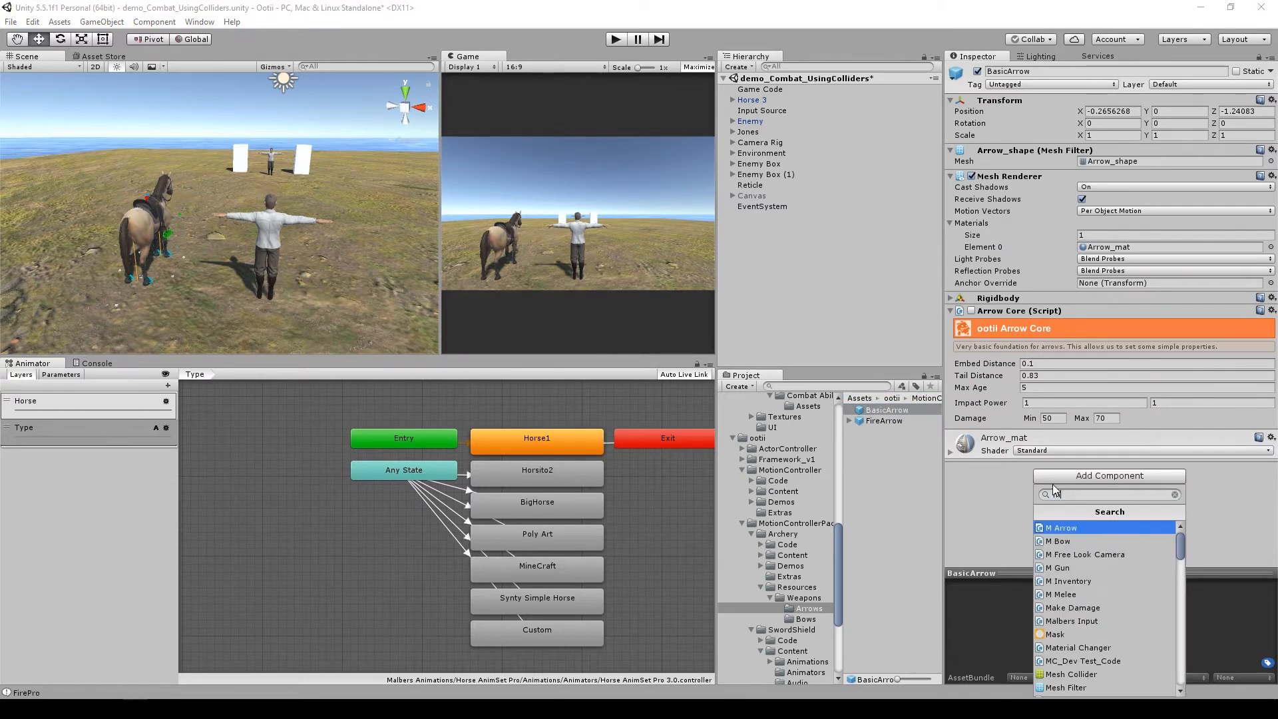
click(1056, 527)
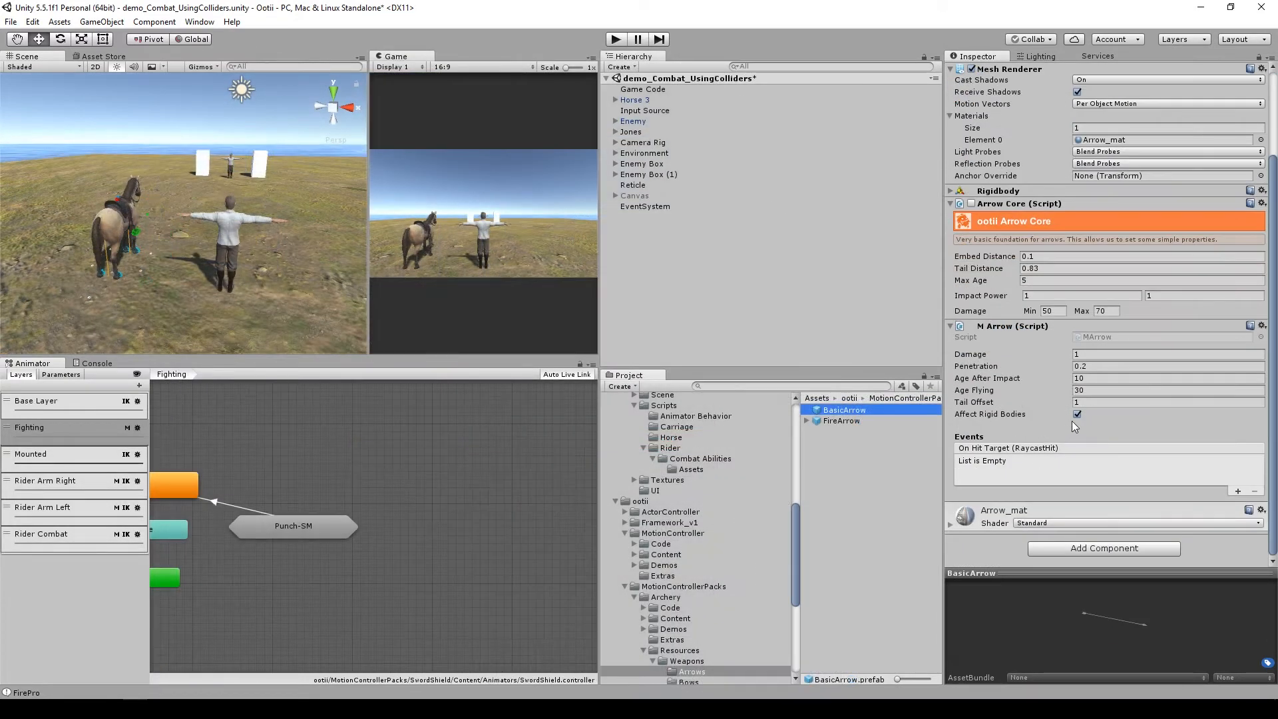
click(1077, 414)
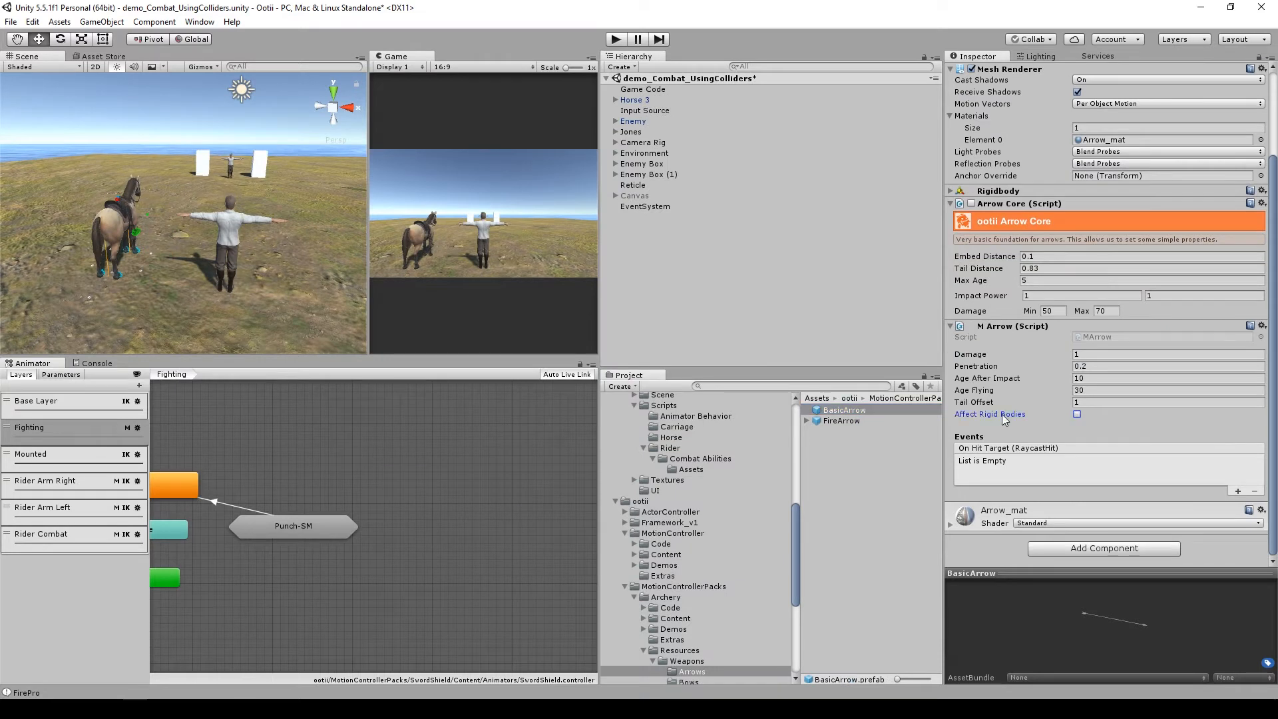
click(1170, 402)
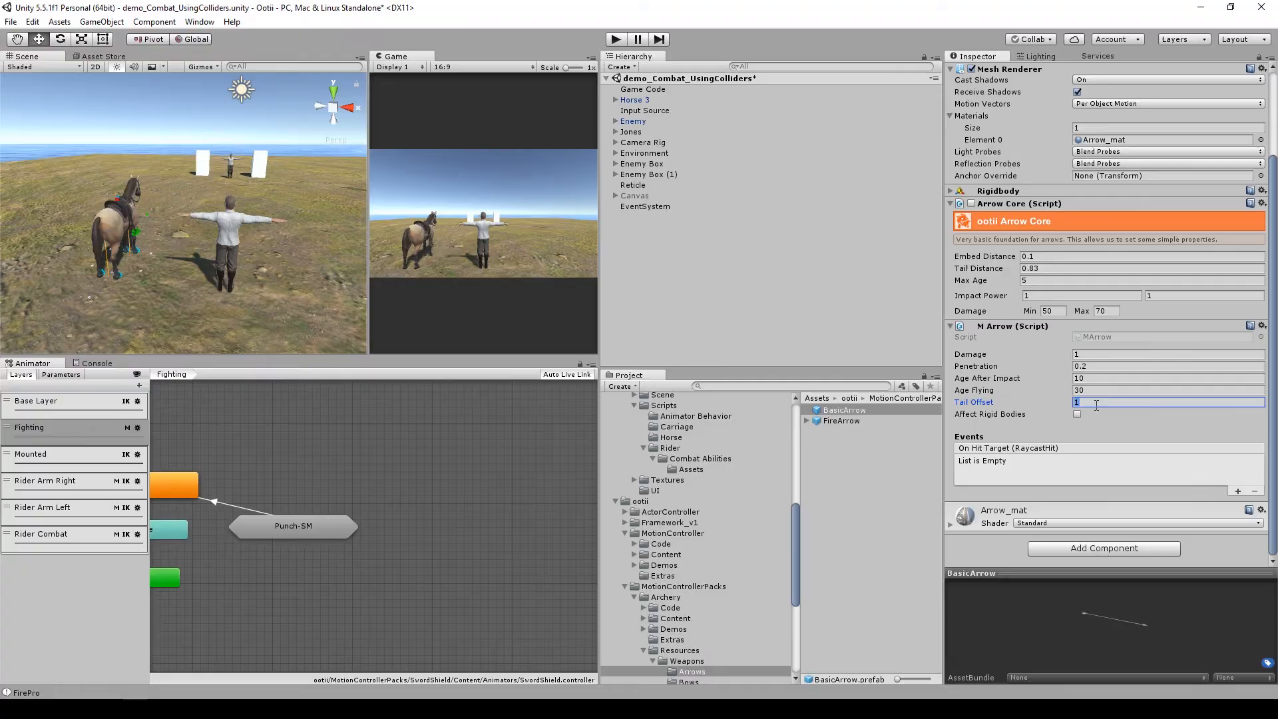
click(615, 39)
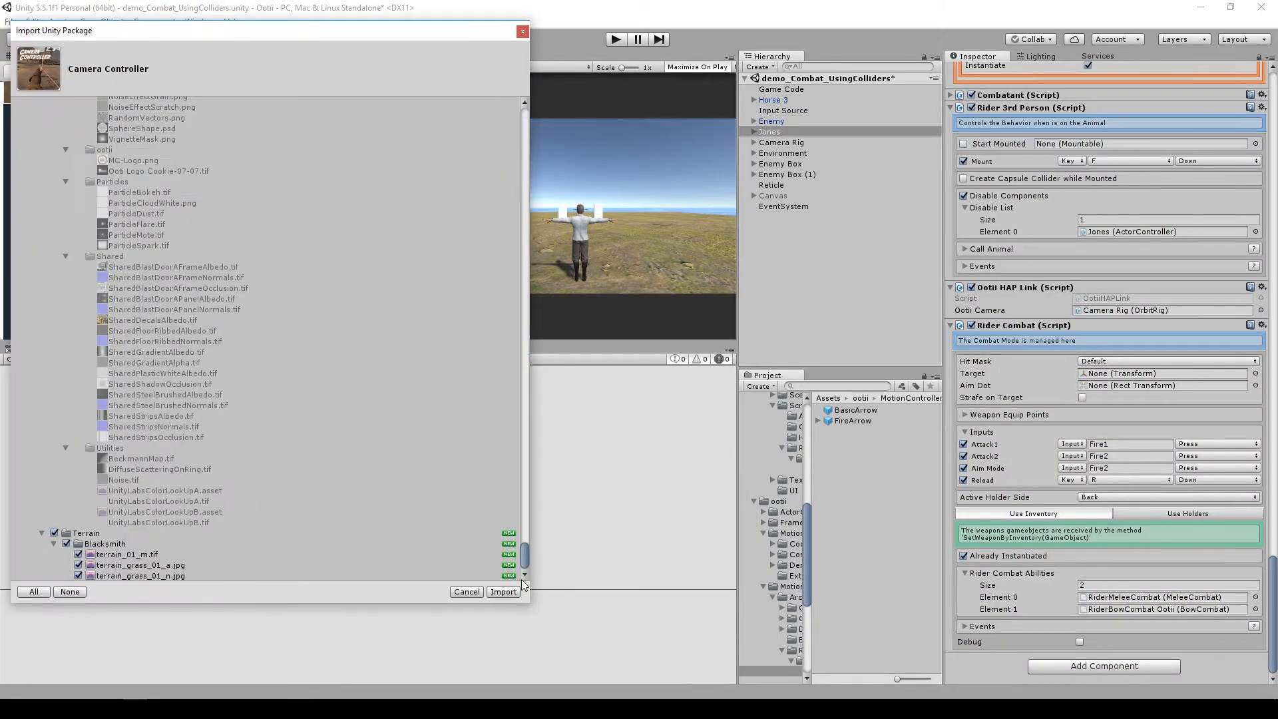
Step: Import the Camera Controller package assets
click(503, 591)
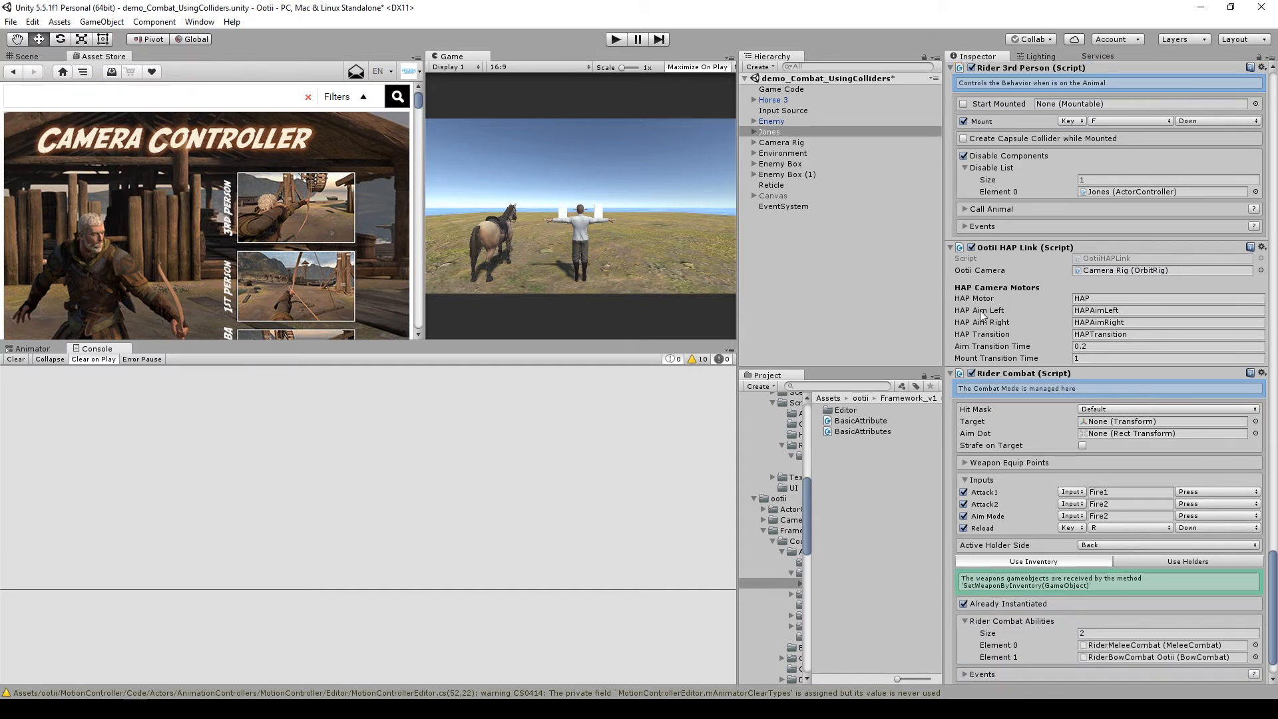
mouse_move(1037, 330)
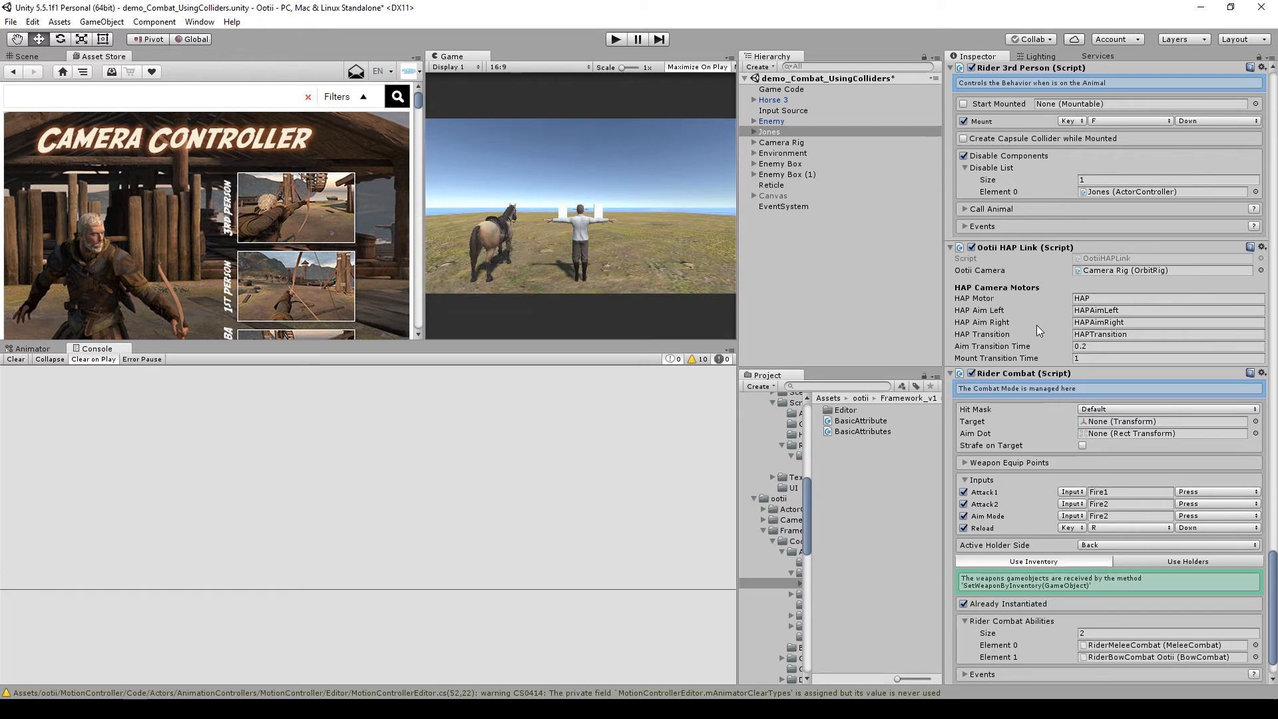
mouse_move(1065, 340)
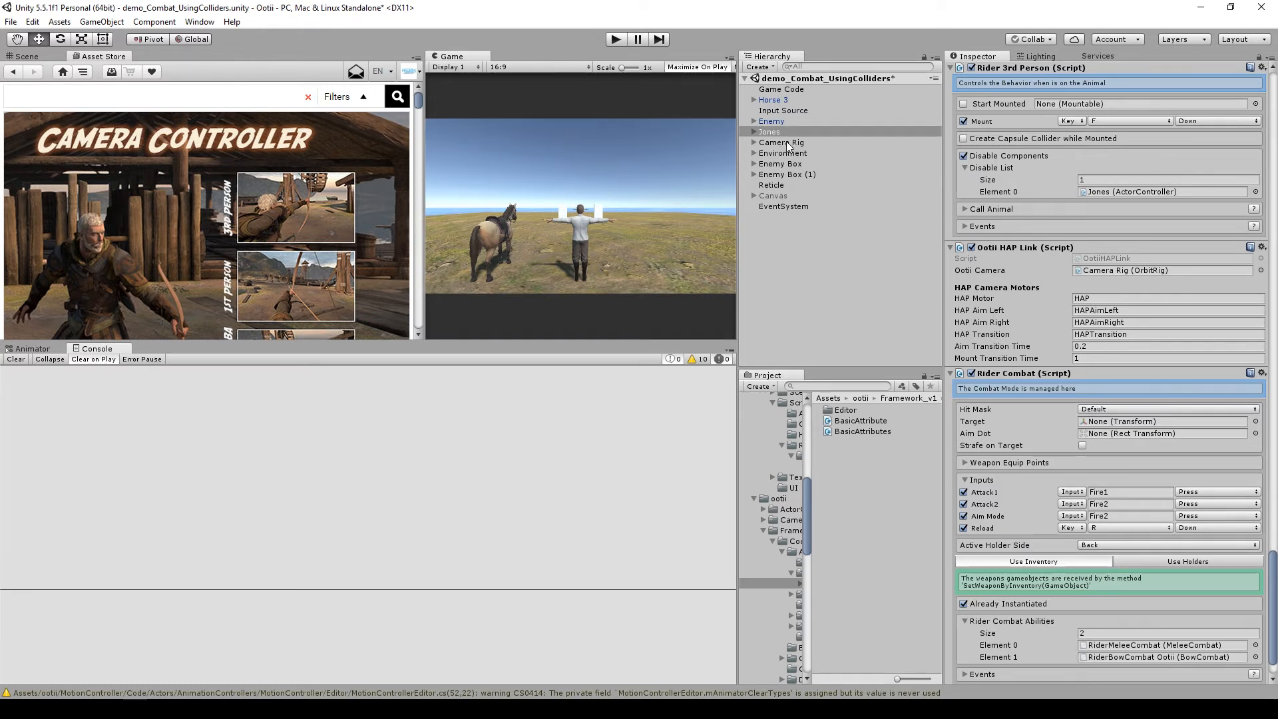
Step: Review the existing rig's HAP camera motors and drag the Ootii Camera Rig prefab into the Hierarchy
click(781, 143)
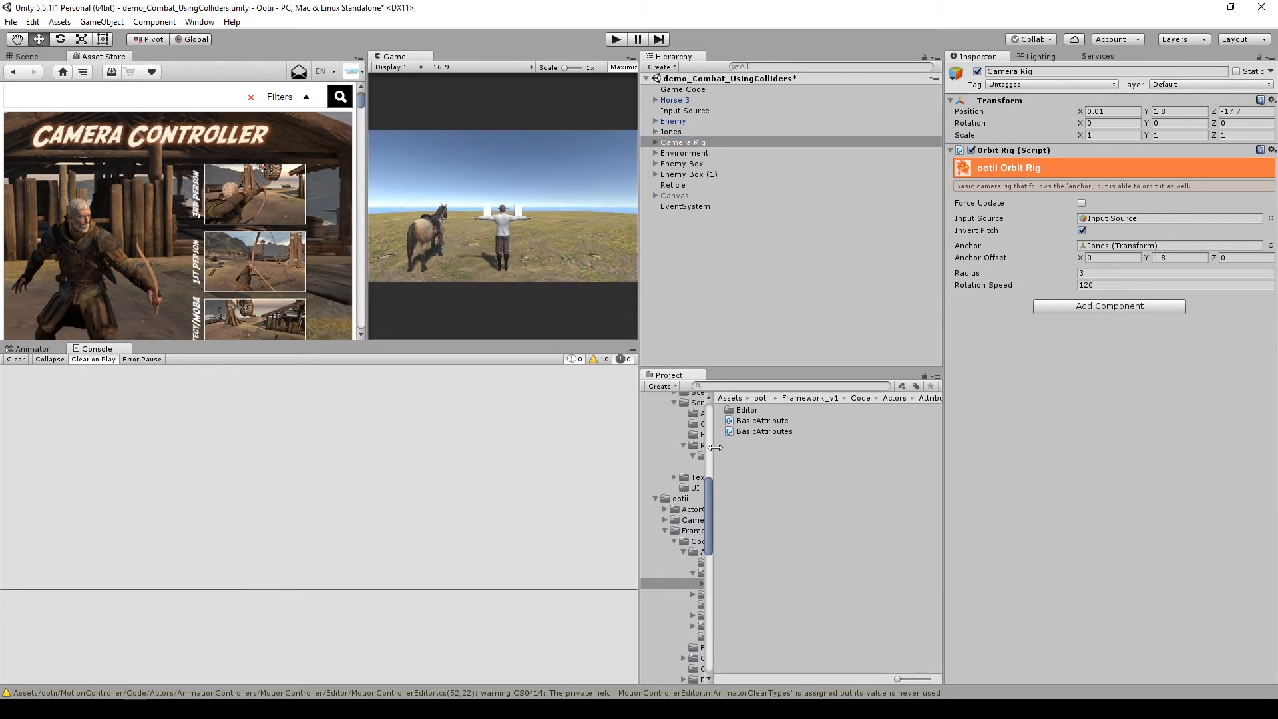
scroll(down, 3)
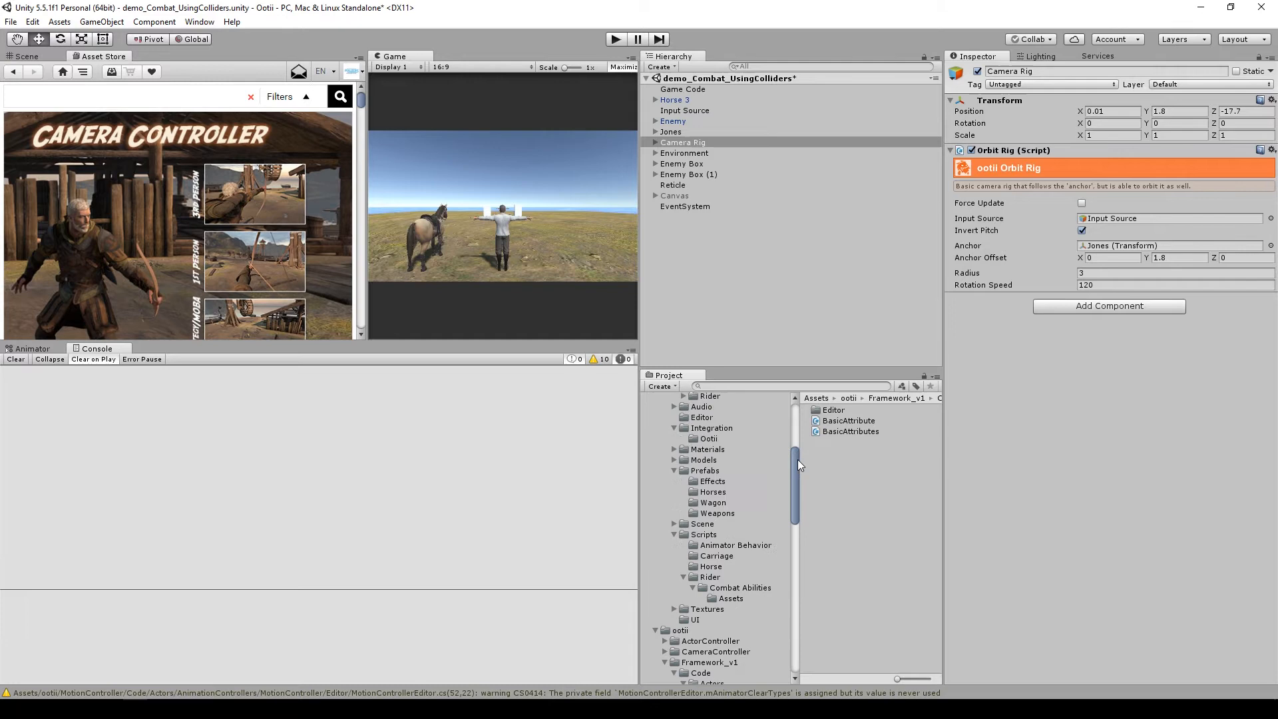
scroll(up, 3)
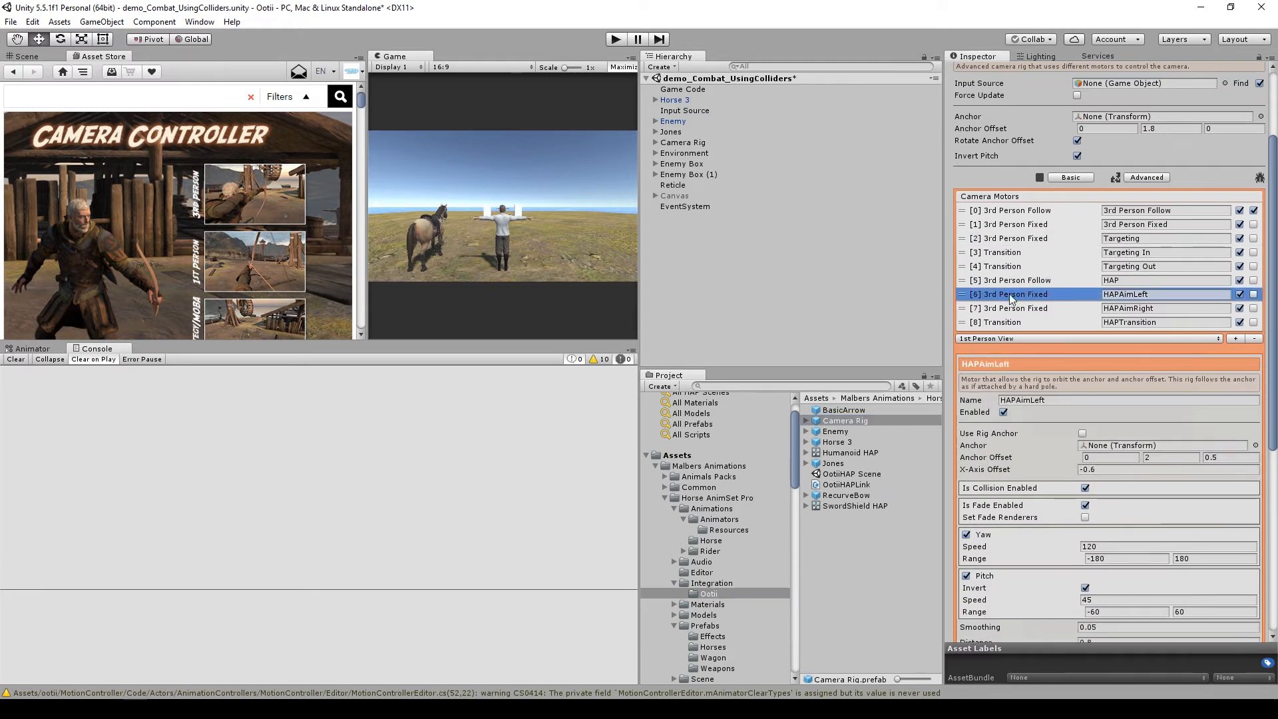
click(1014, 280)
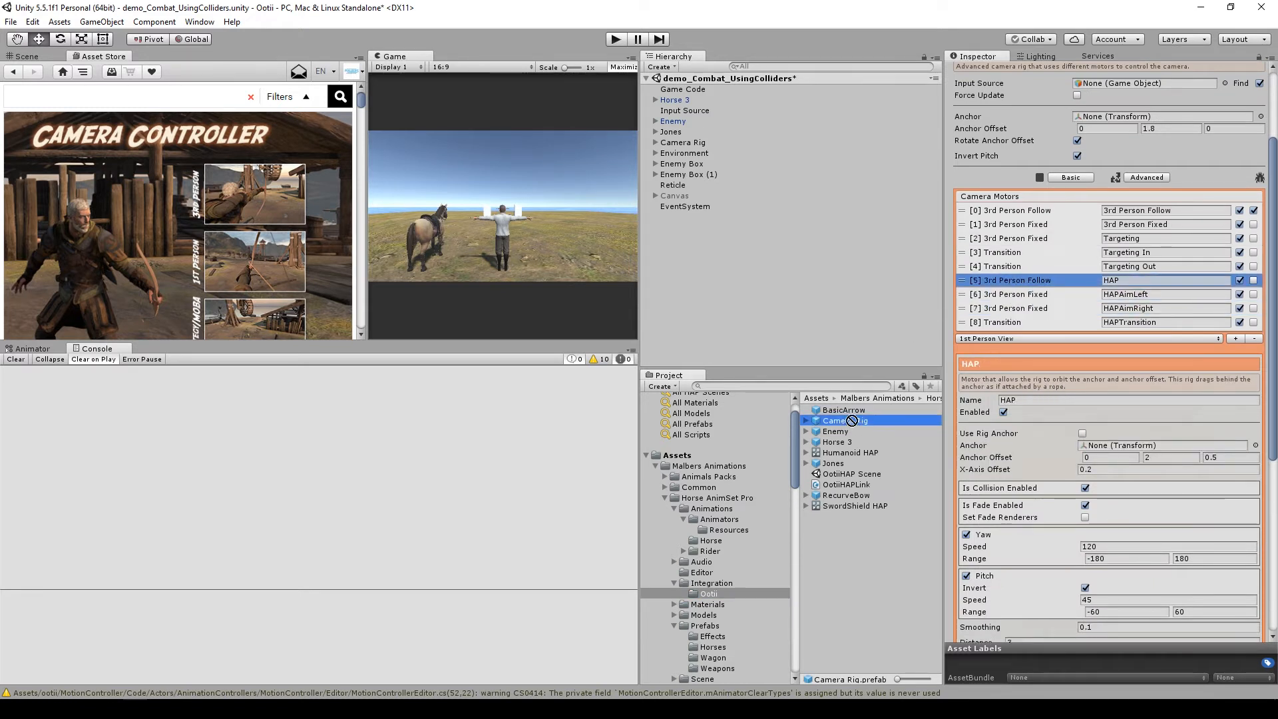
click(682, 142)
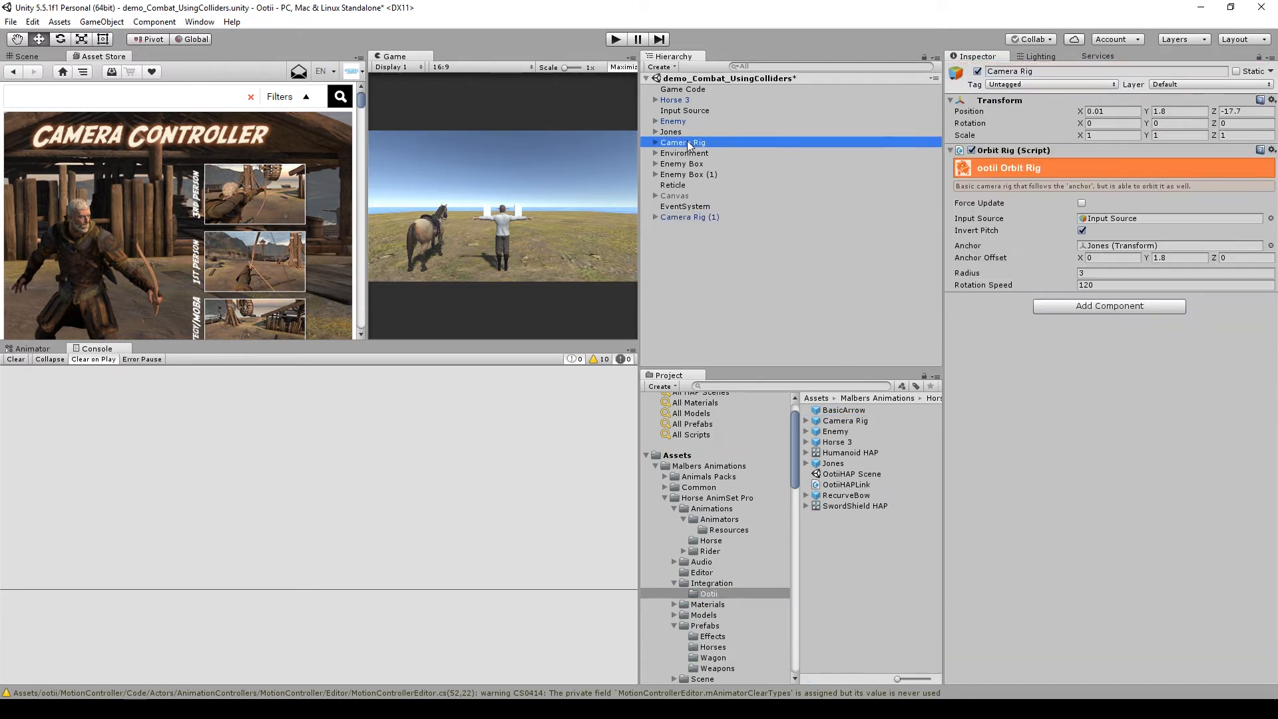
Step: Select Camera Rig (1) and confirm Jones's Motion Controller references it
click(689, 205)
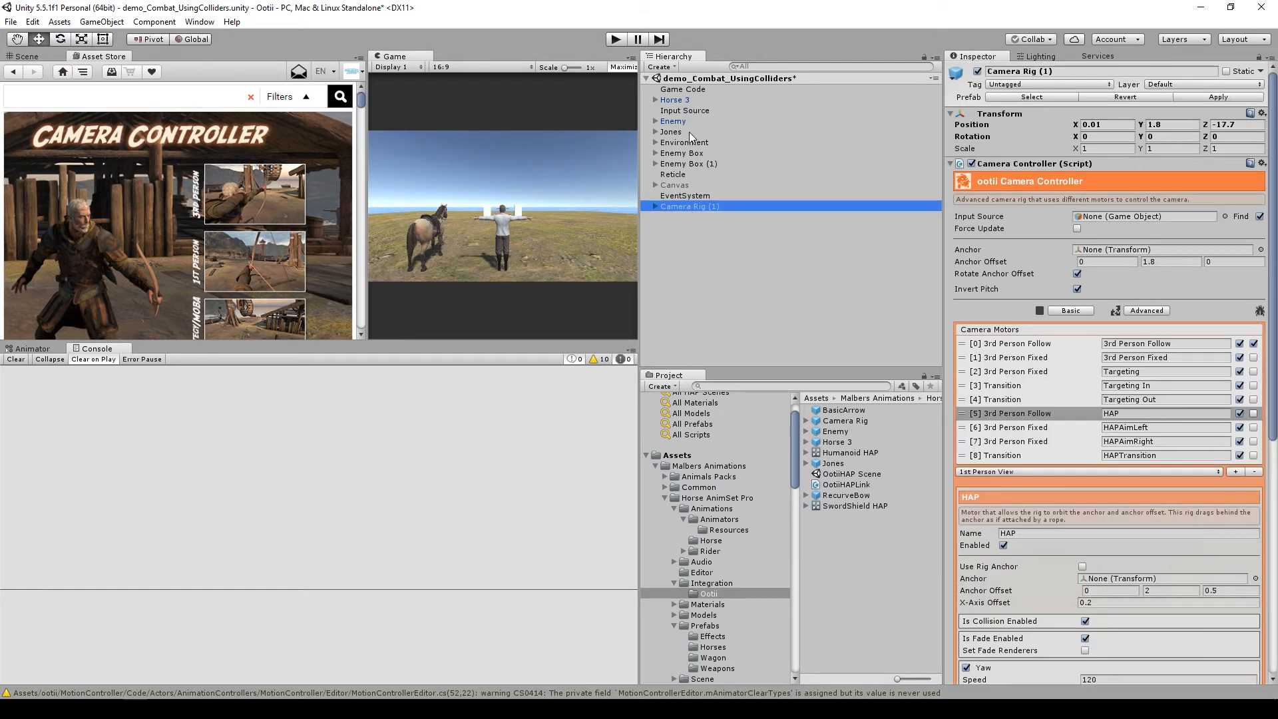
click(671, 132)
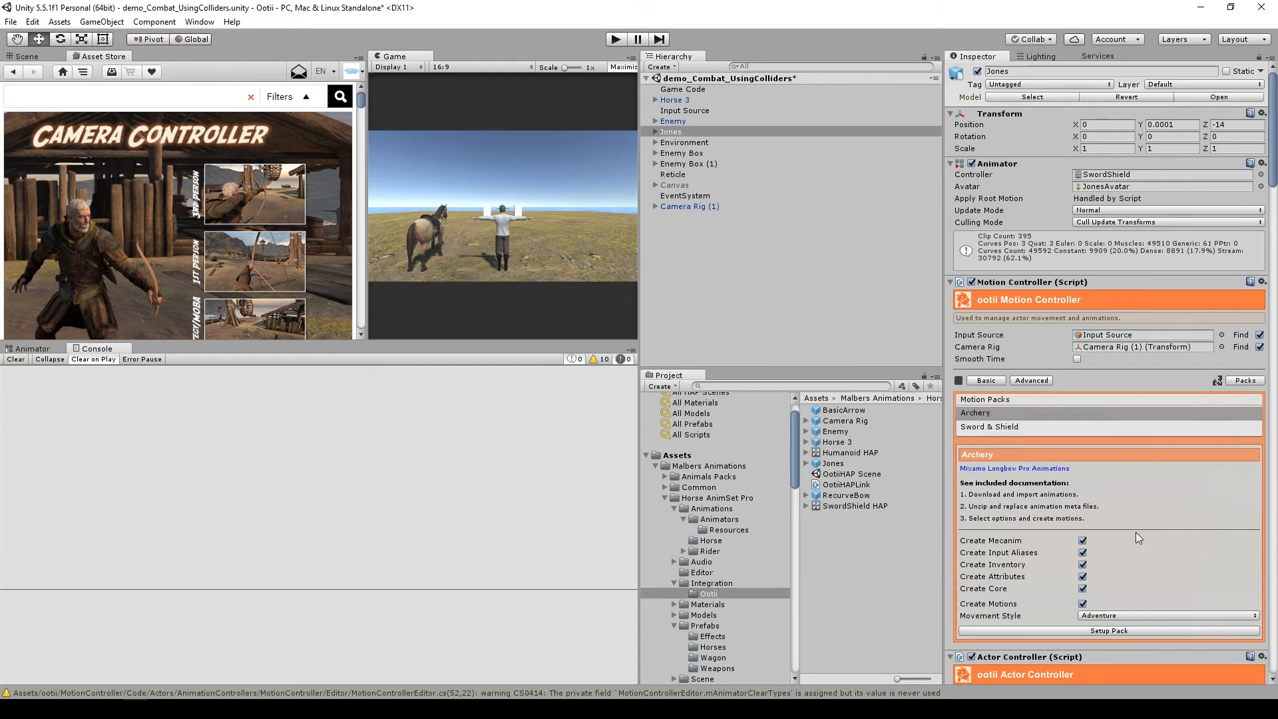
scroll(down, 3)
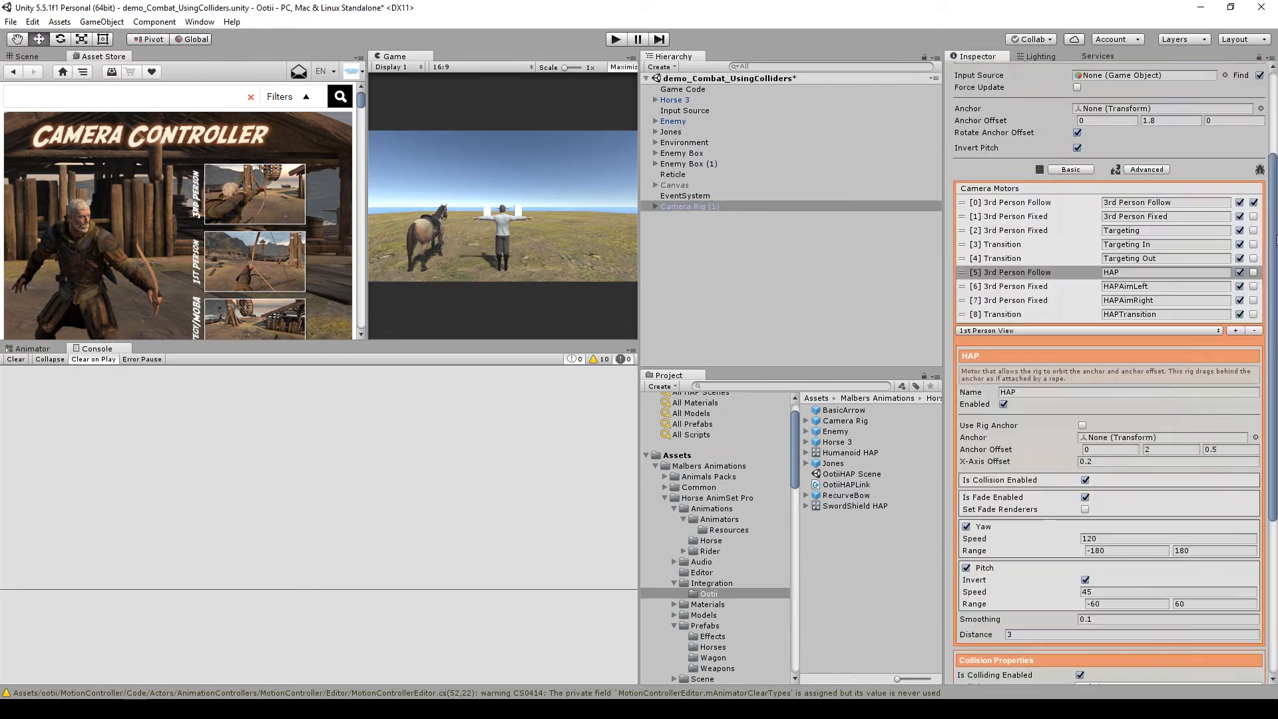
scroll(up, 3)
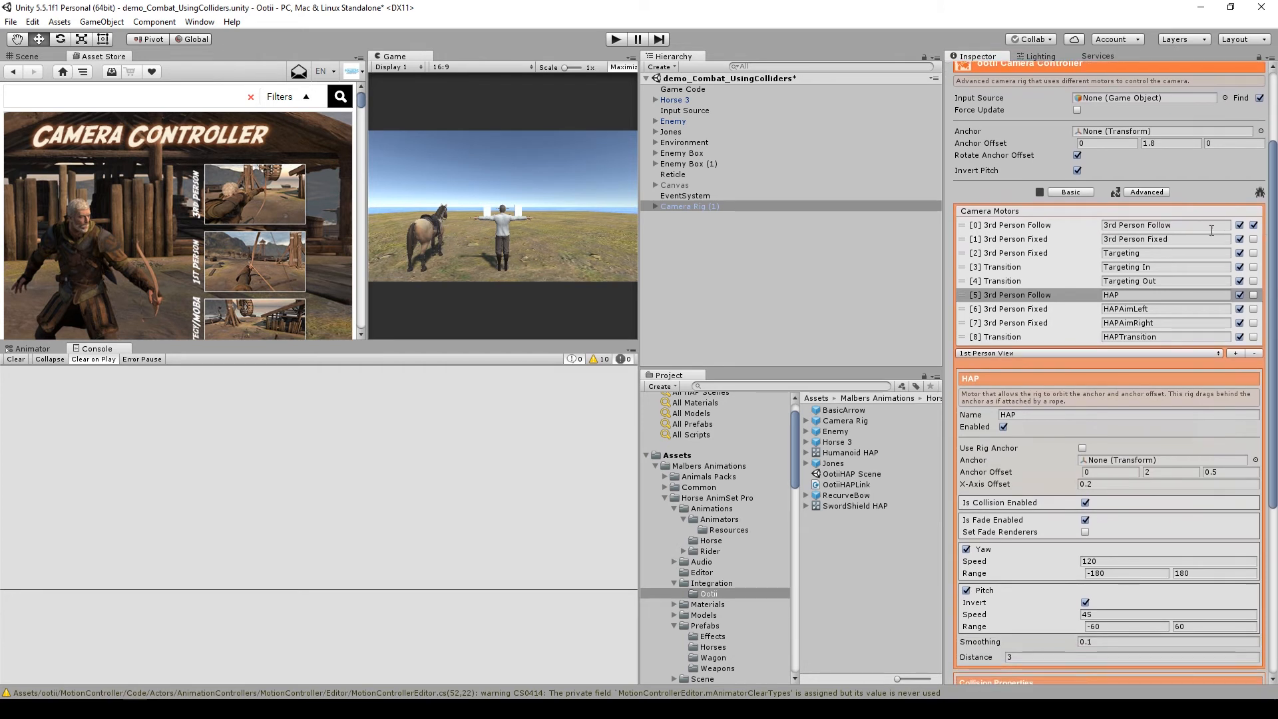
mouse_move(1006, 314)
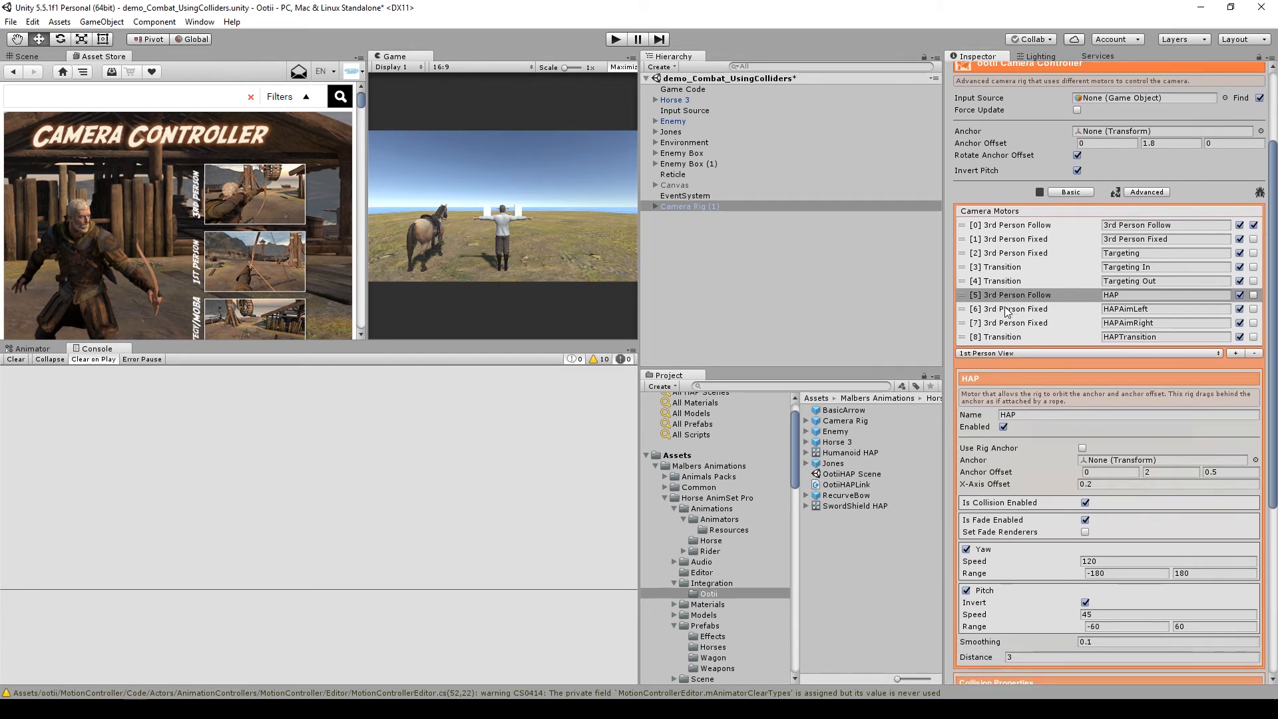